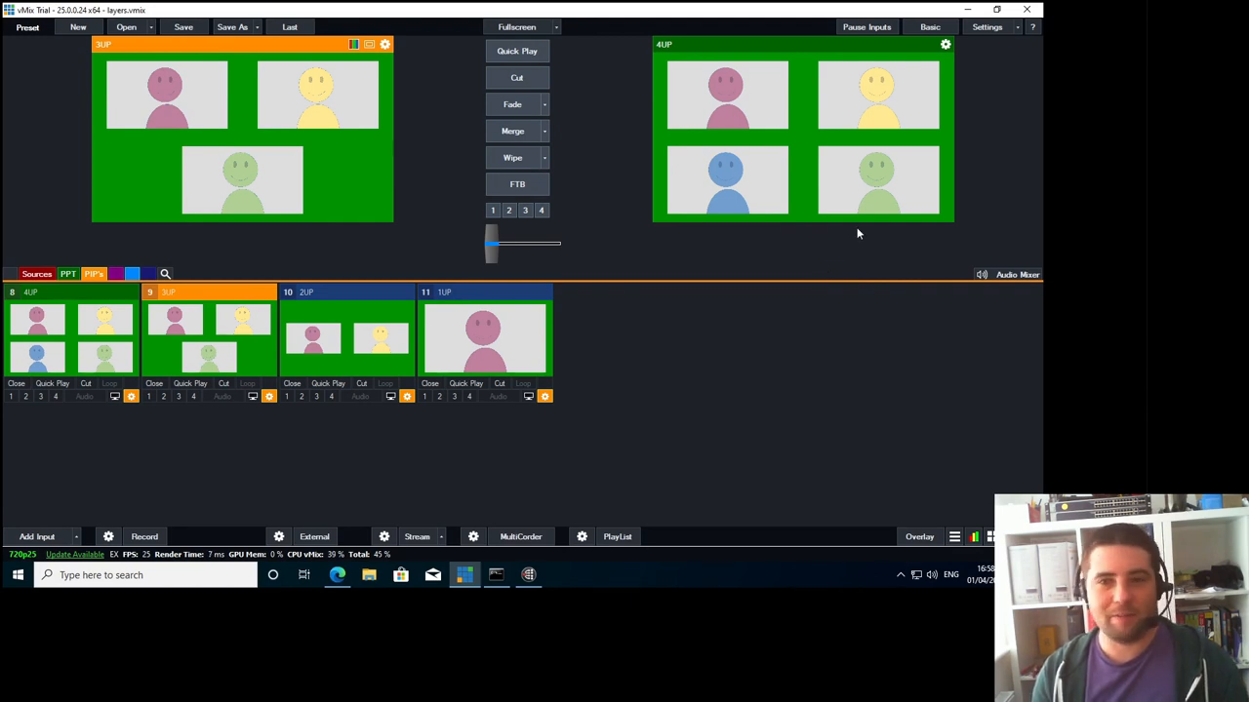
pyautogui.moveTo(726, 222)
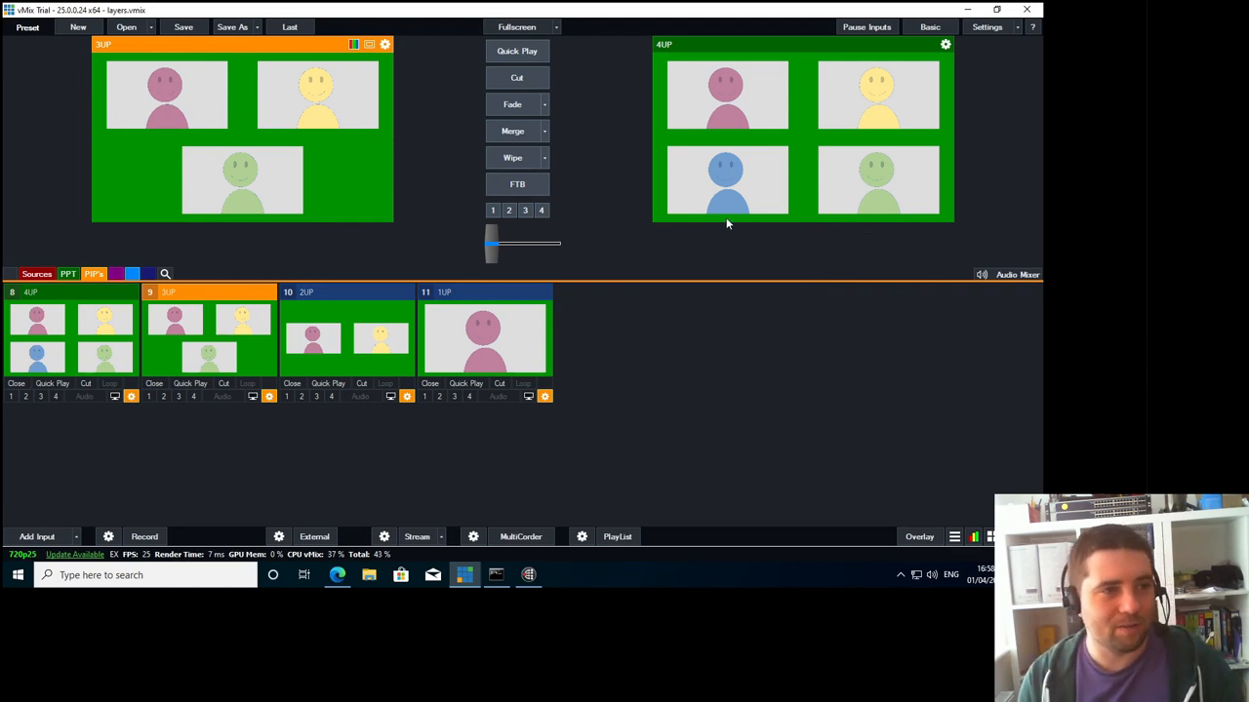
pyautogui.moveTo(671, 195)
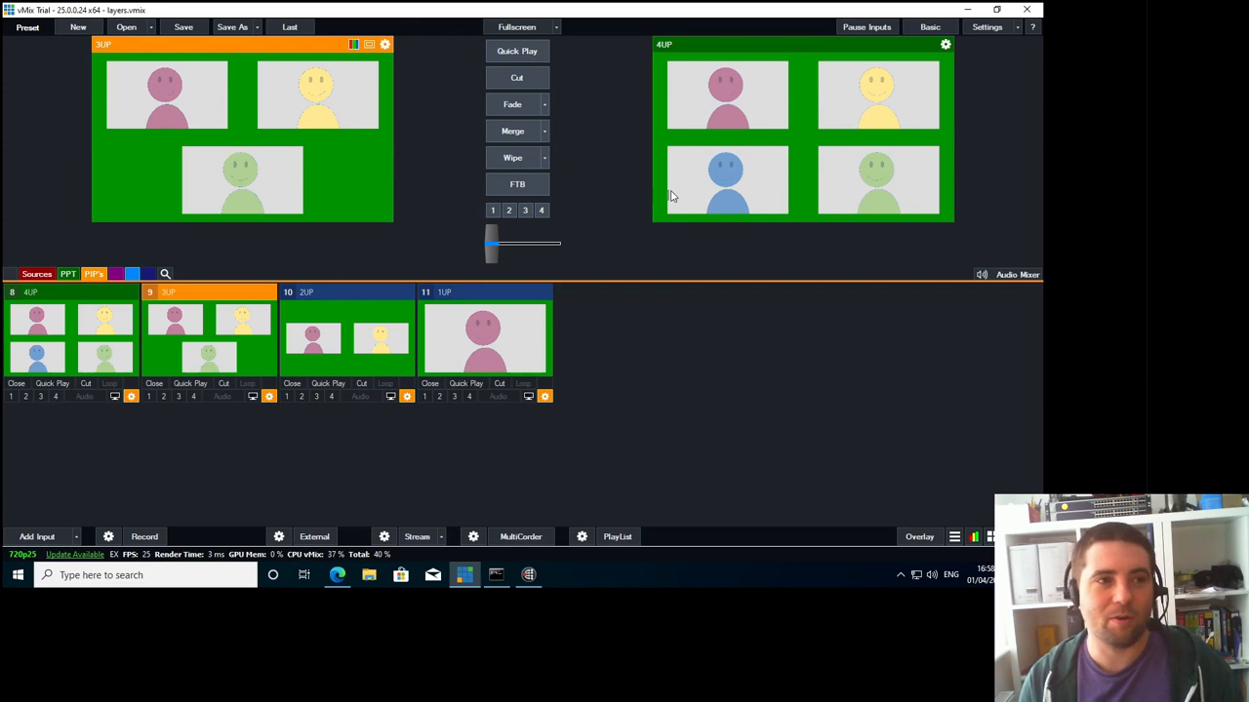
pyautogui.moveTo(640, 187)
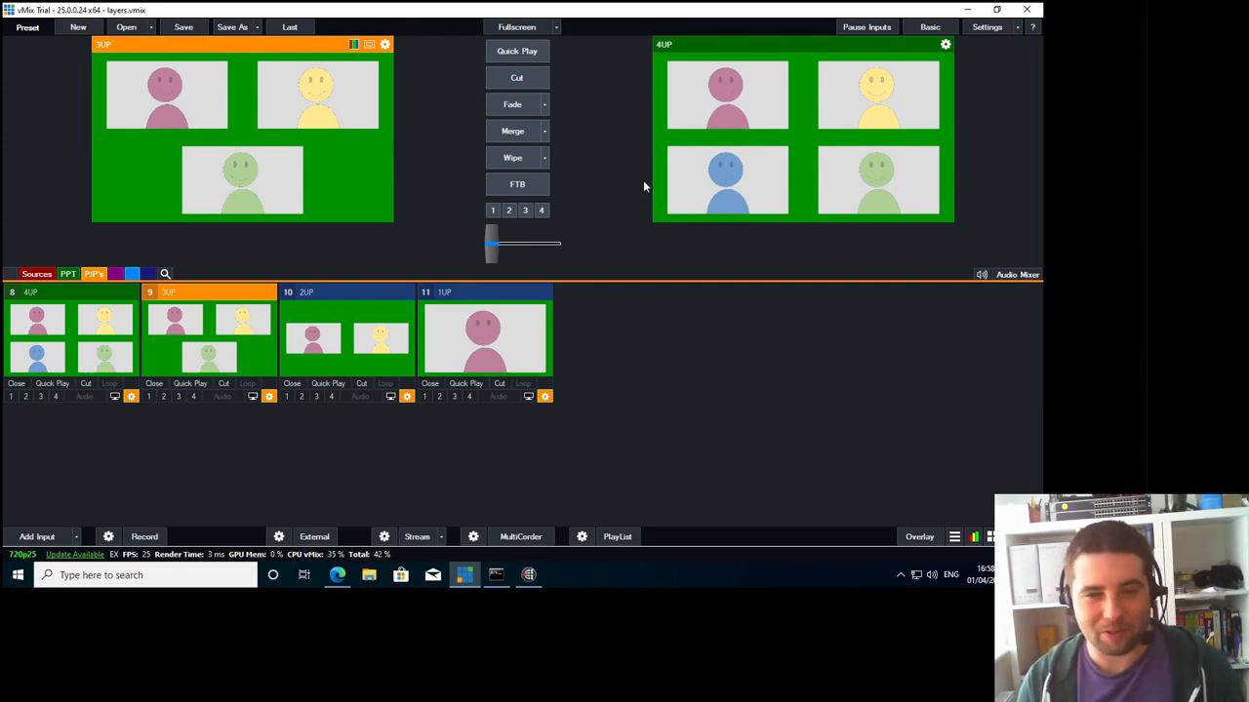
pyautogui.moveTo(626, 183)
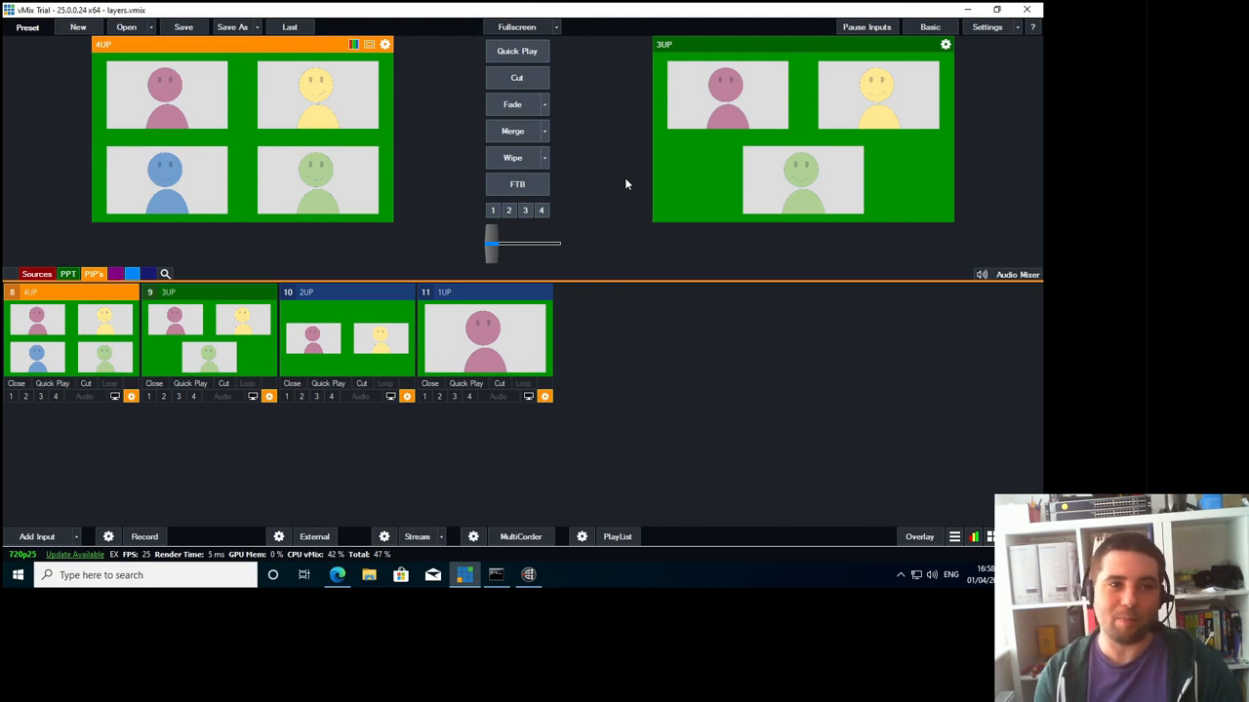
pyautogui.moveTo(609, 195)
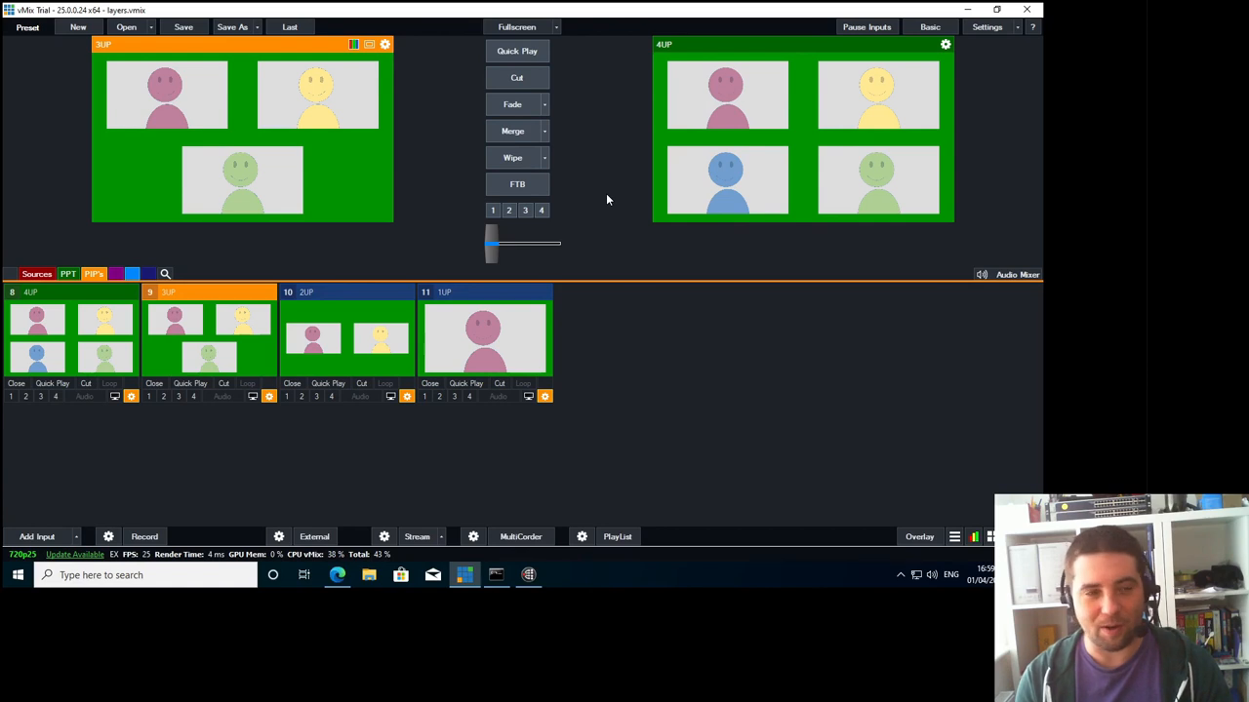
pyautogui.moveTo(1034, 394)
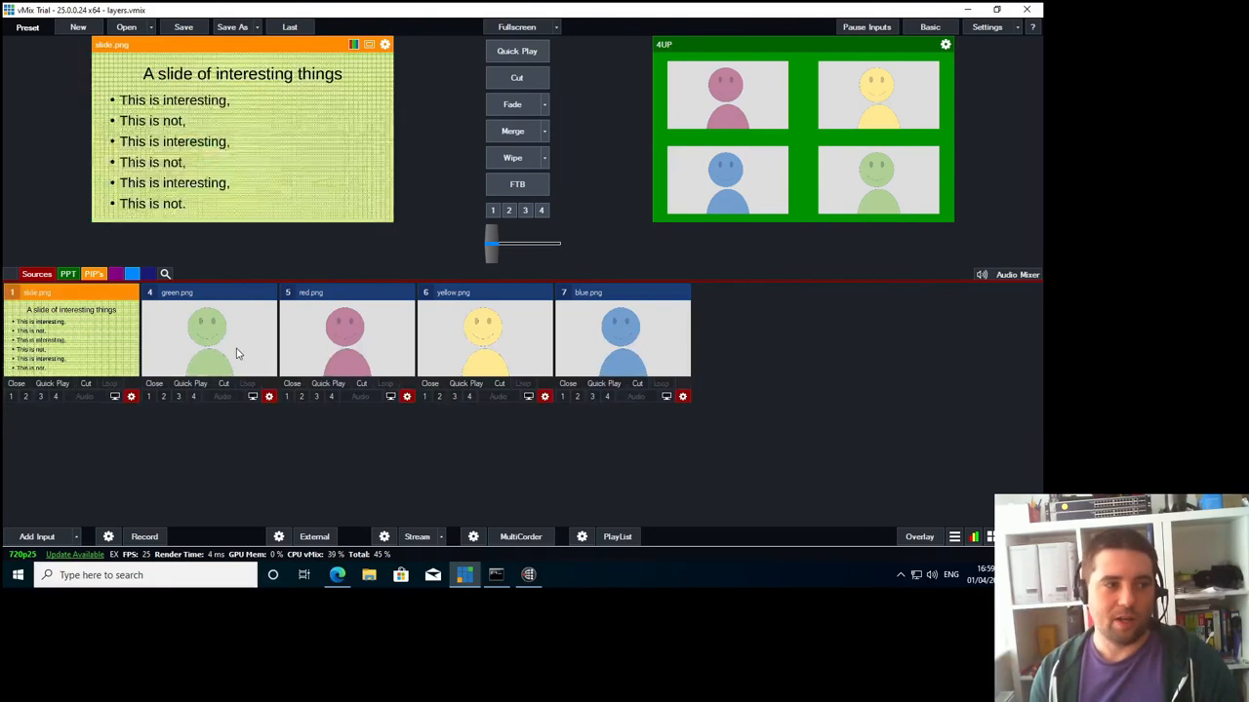
# Preview the blue face image, then switch to the PowerPoint inputs and preview the 2PPT slide layout
pyautogui.click(621, 332)
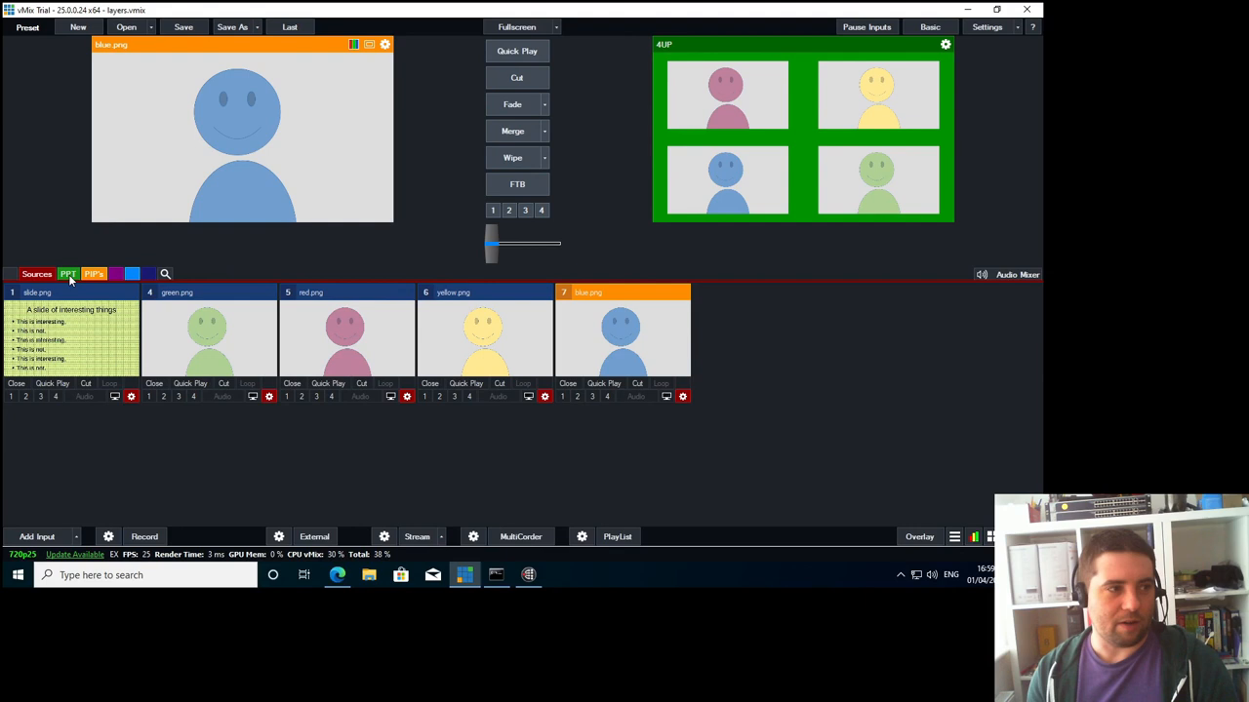
pyautogui.click(66, 273)
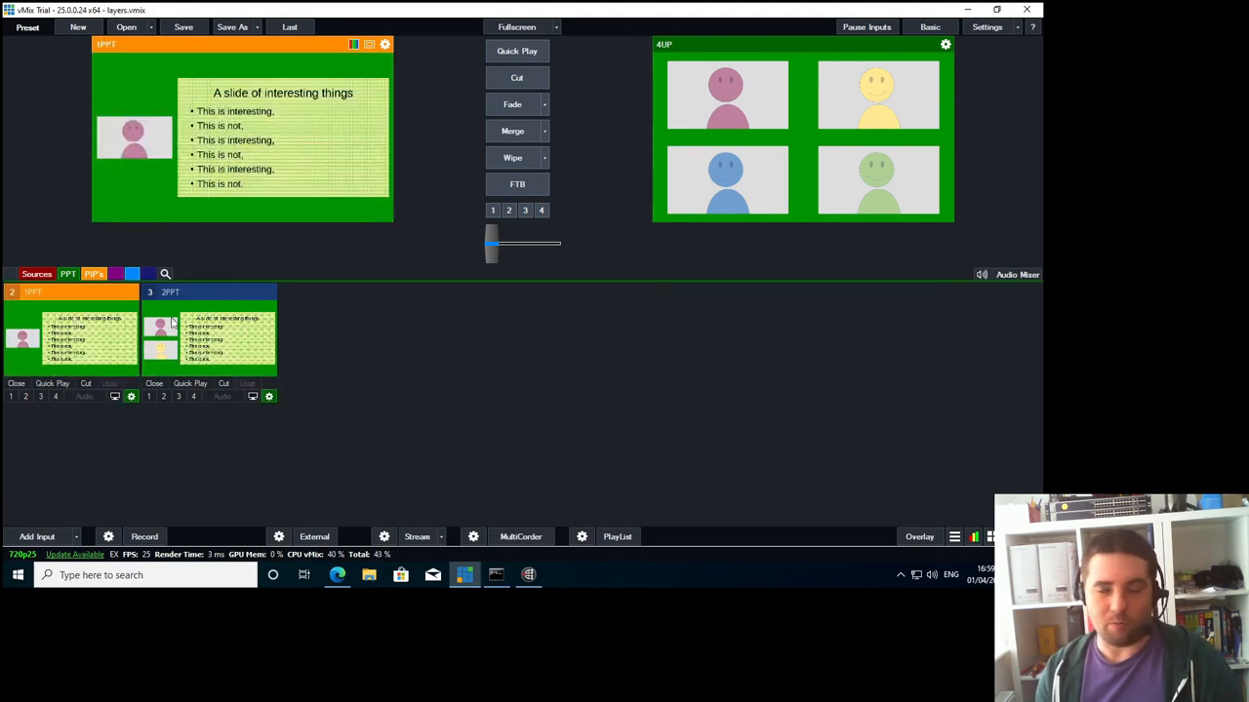
pyautogui.click(94, 273)
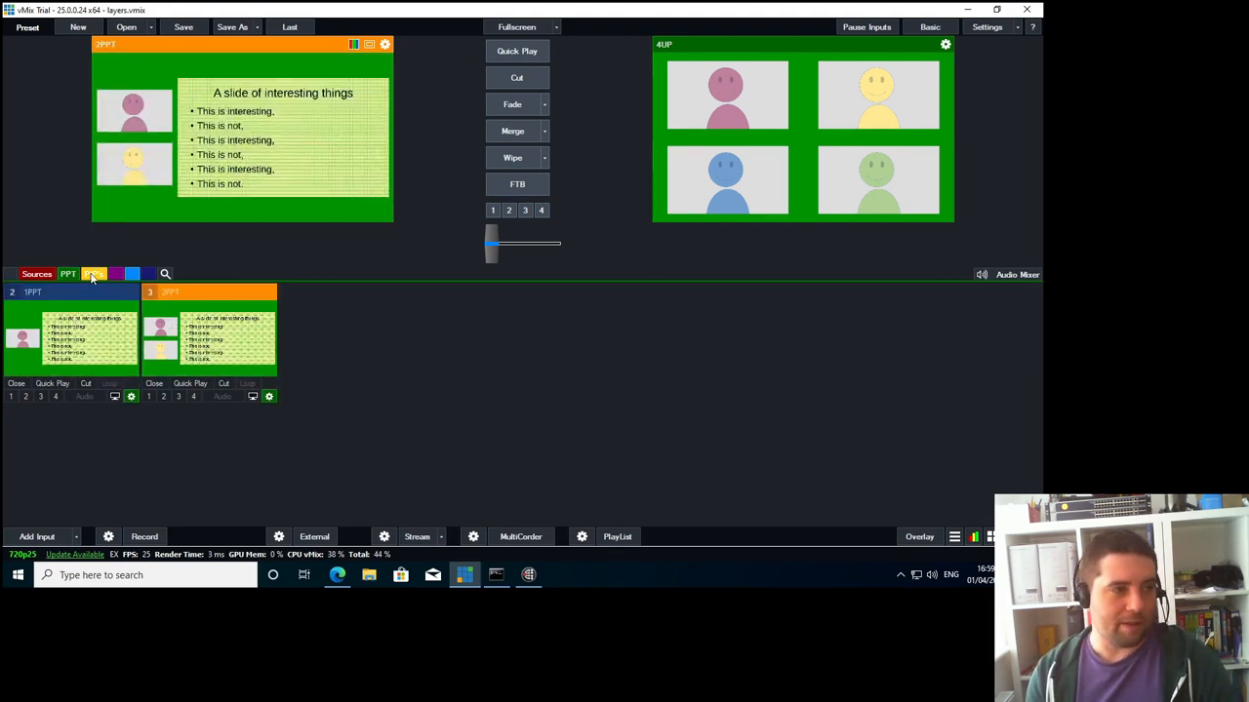
# Show the multiview layout inputs and preview the 2UP and then the single-face 1UP layout
pyautogui.click(94, 273)
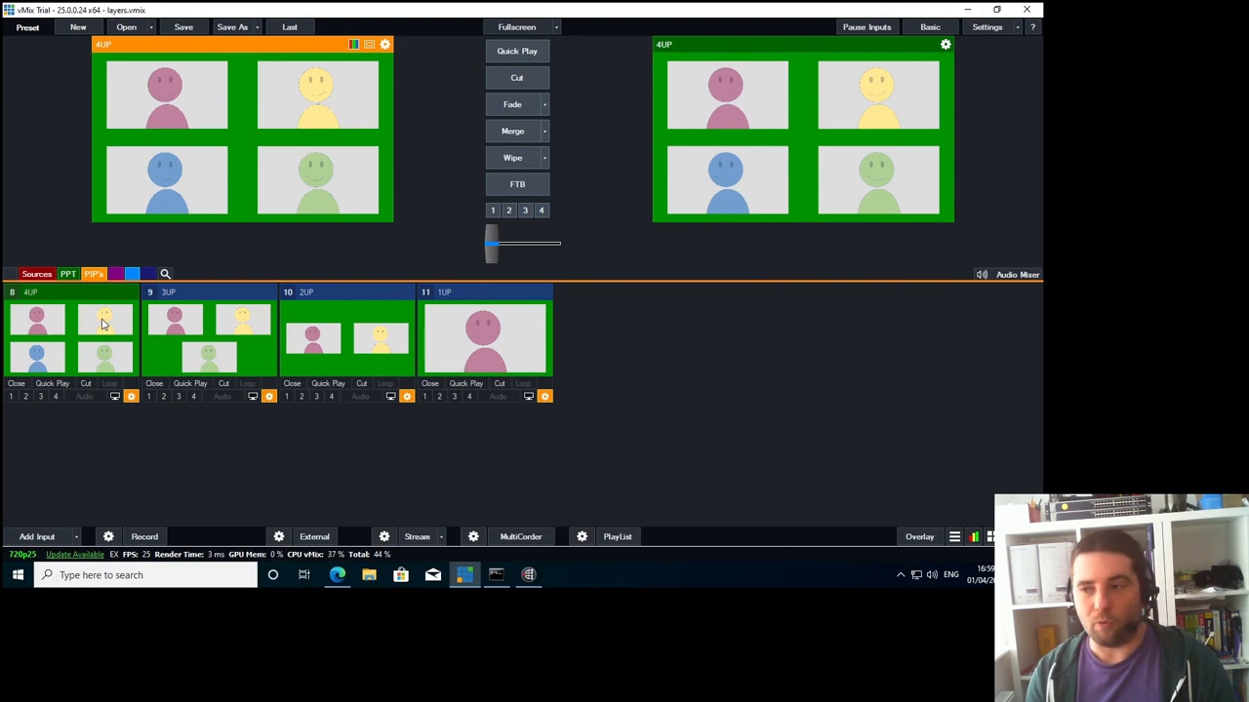
pyautogui.click(347, 336)
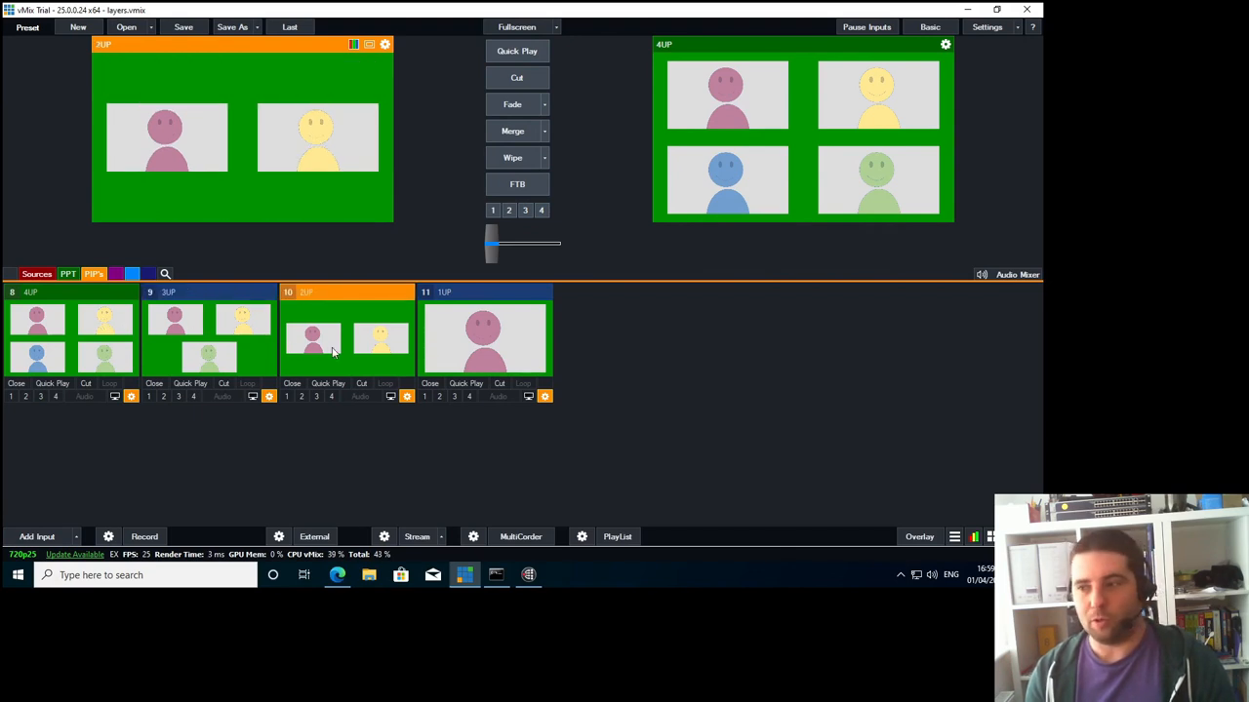
pyautogui.click(483, 332)
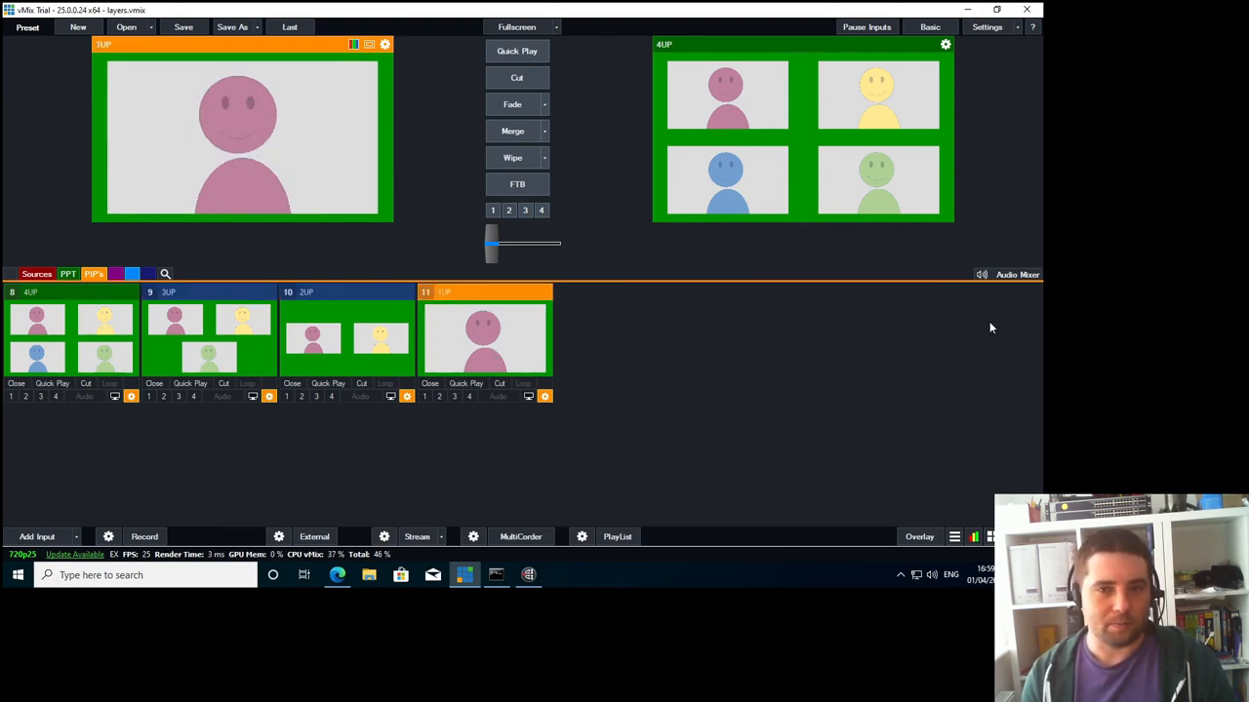
pyautogui.moveTo(1022, 330)
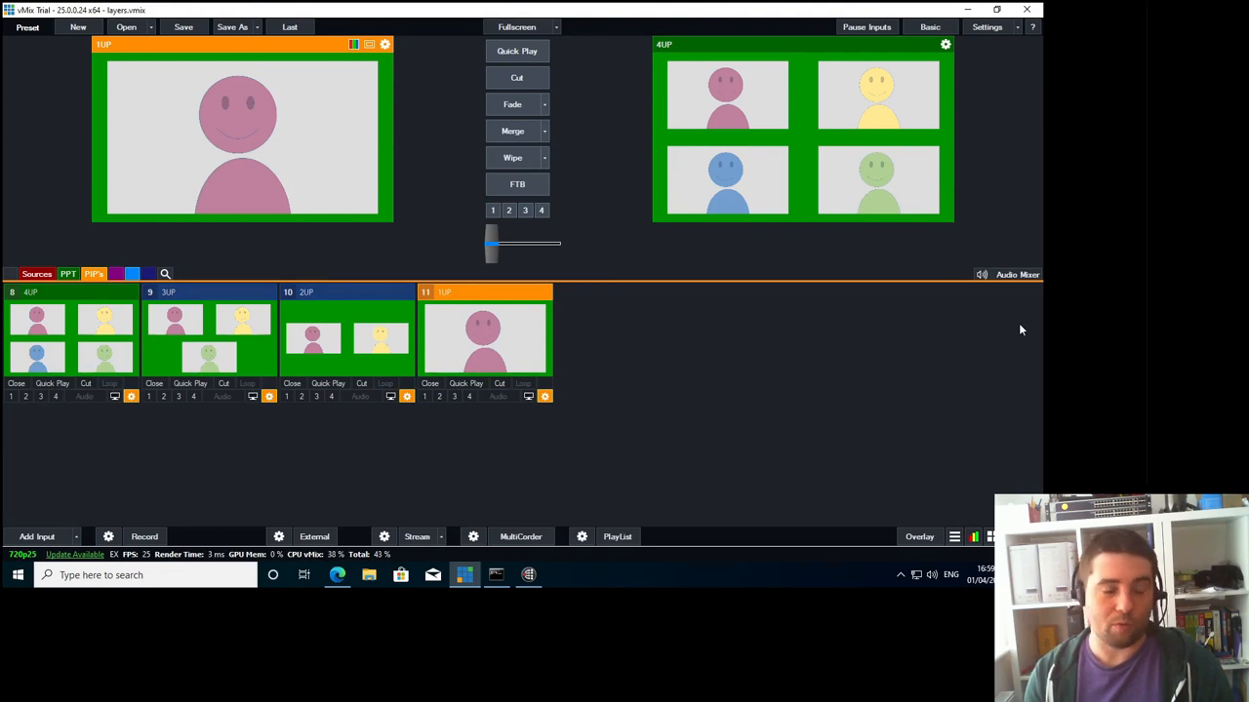
pyautogui.moveTo(1034, 305)
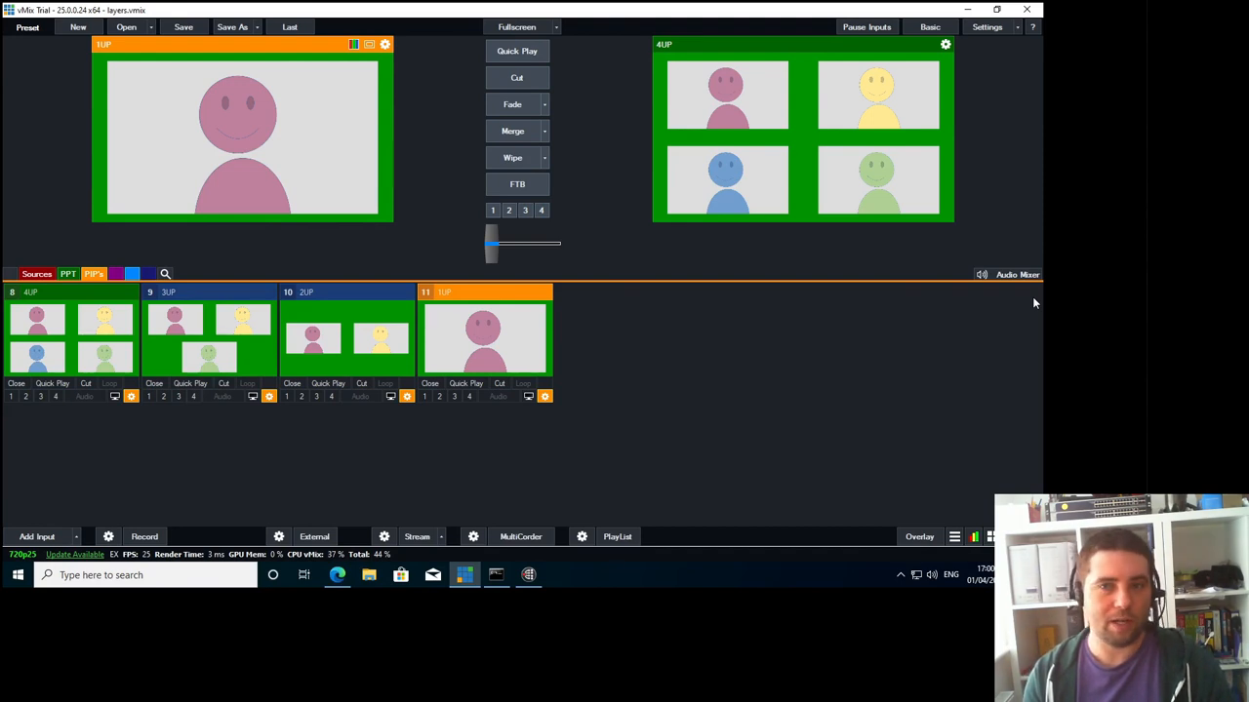
pyautogui.moveTo(62, 390)
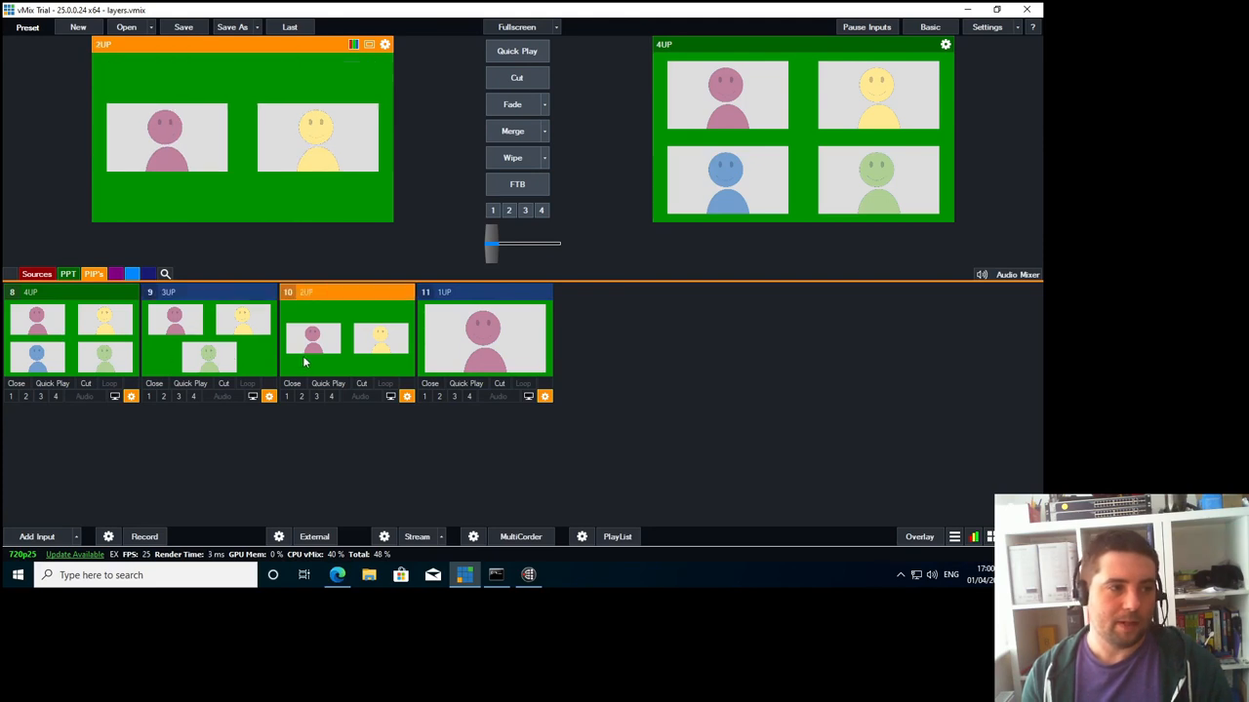
pyautogui.moveTo(390, 352)
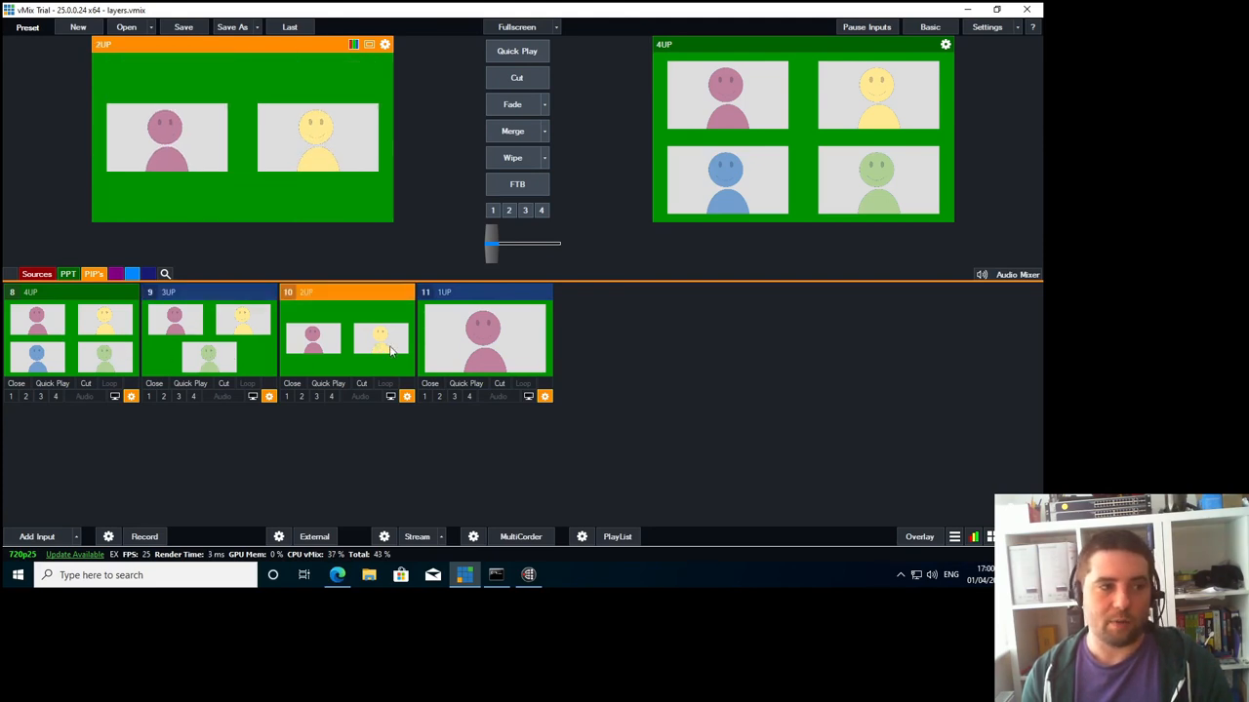
pyautogui.click(484, 332)
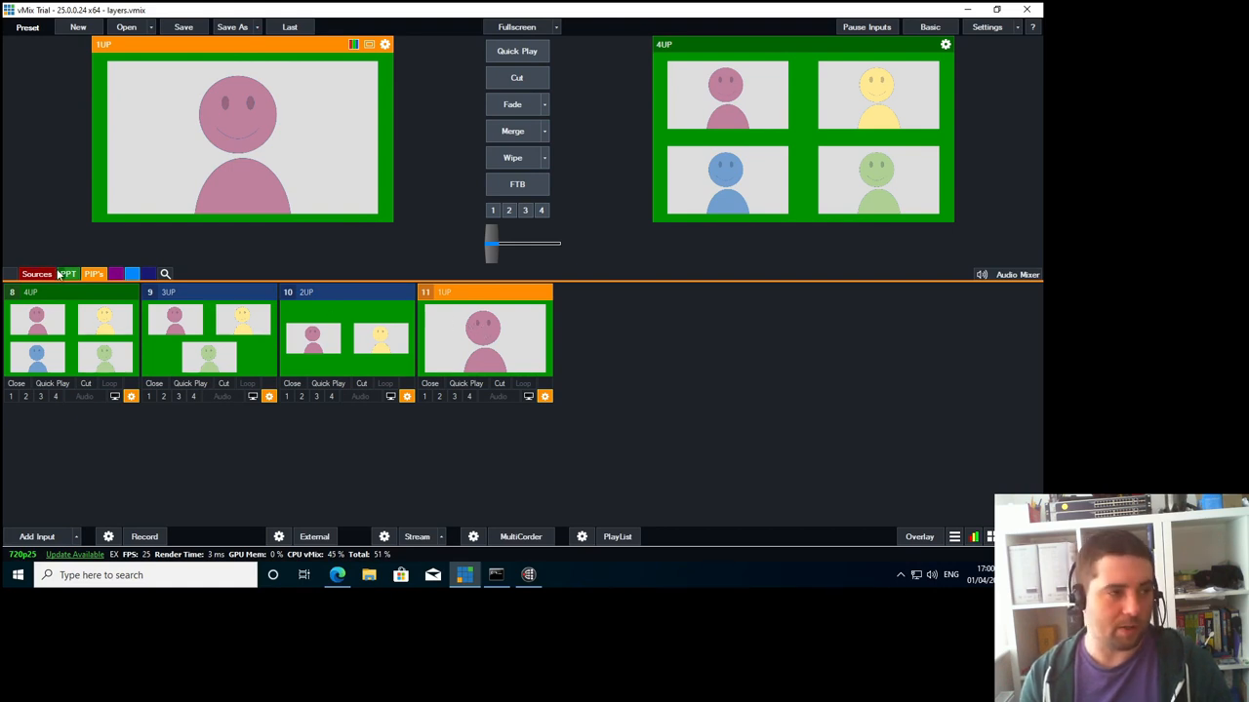
# Return to the PowerPoint inputs and inspect the 2PPT input's Layers / Multi View assignments
pyautogui.click(67, 273)
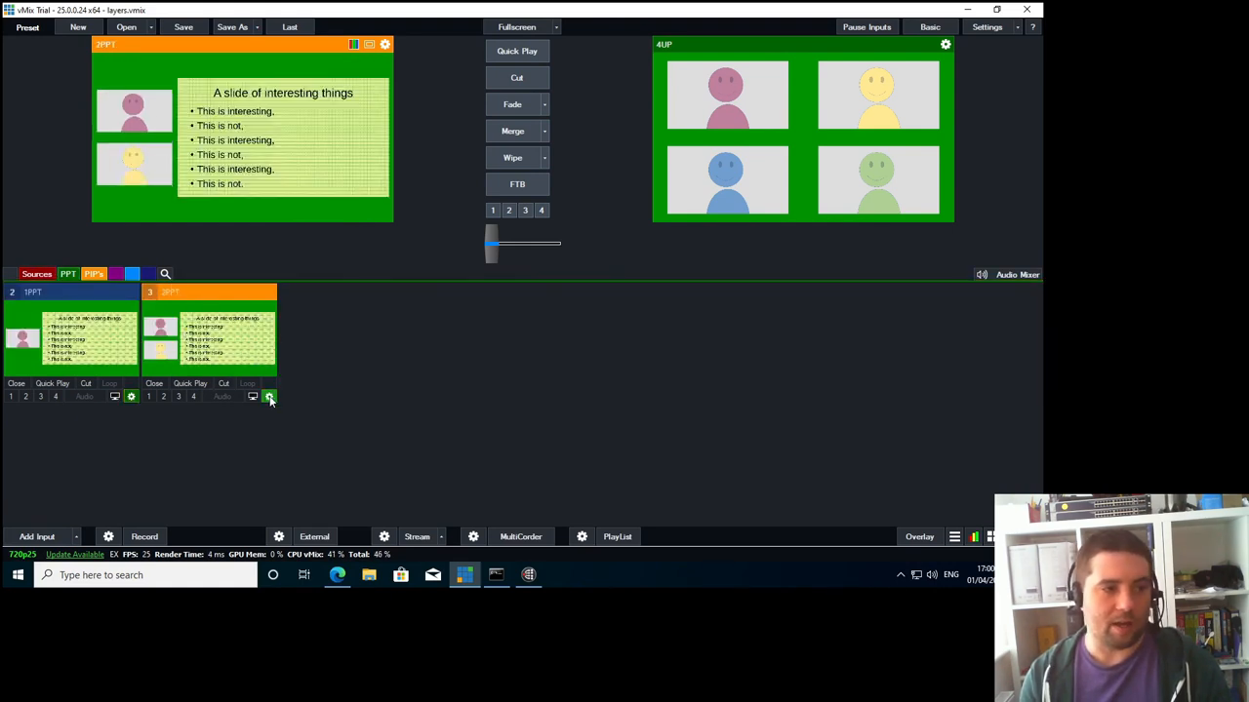
pyautogui.click(269, 399)
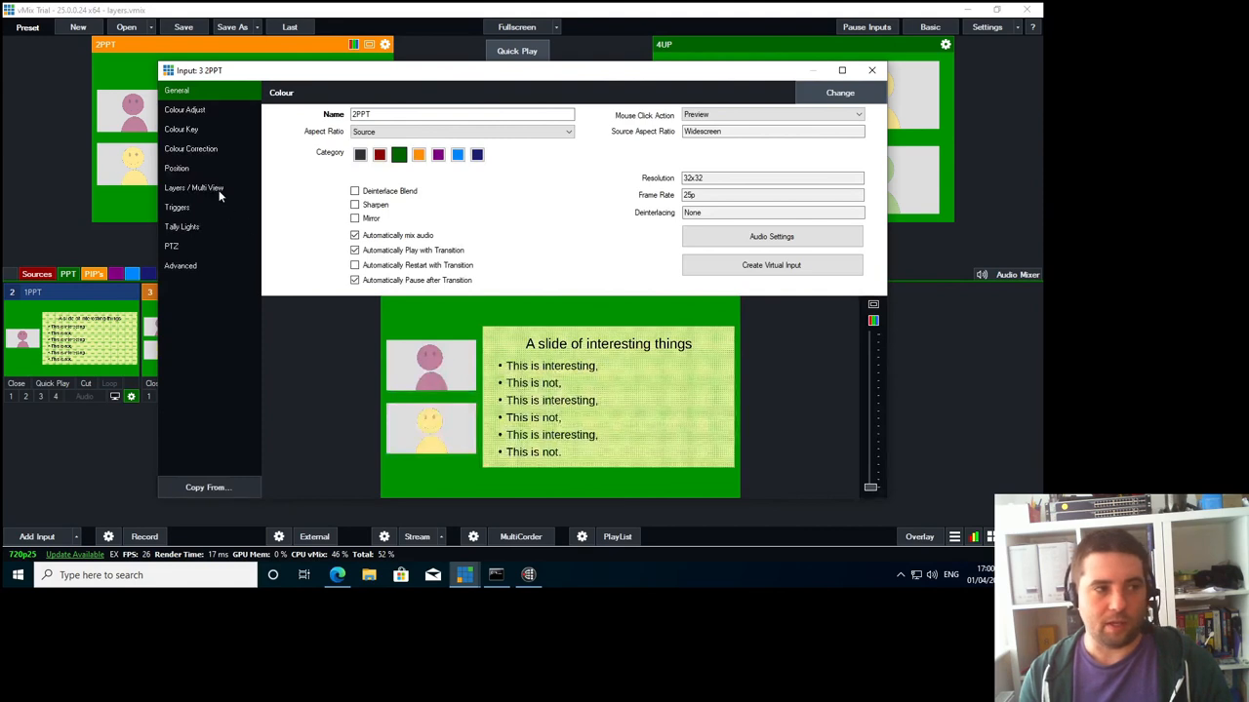
pyautogui.click(193, 188)
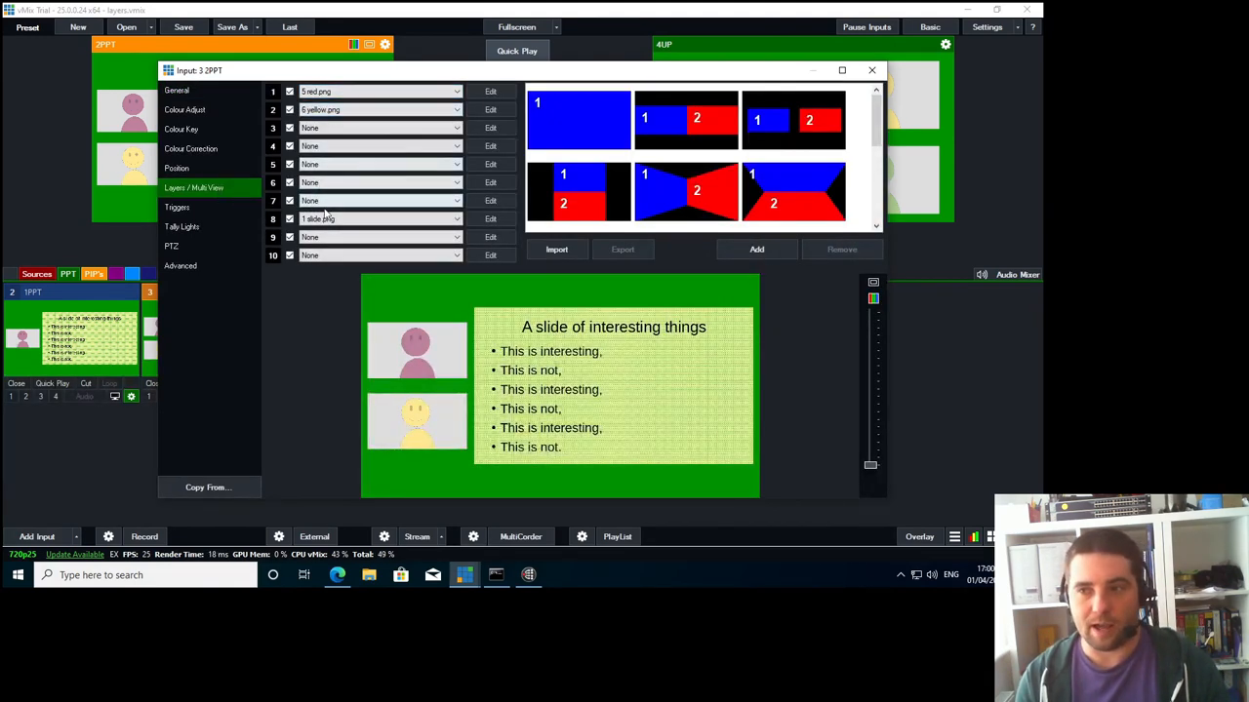
pyautogui.click(870, 70)
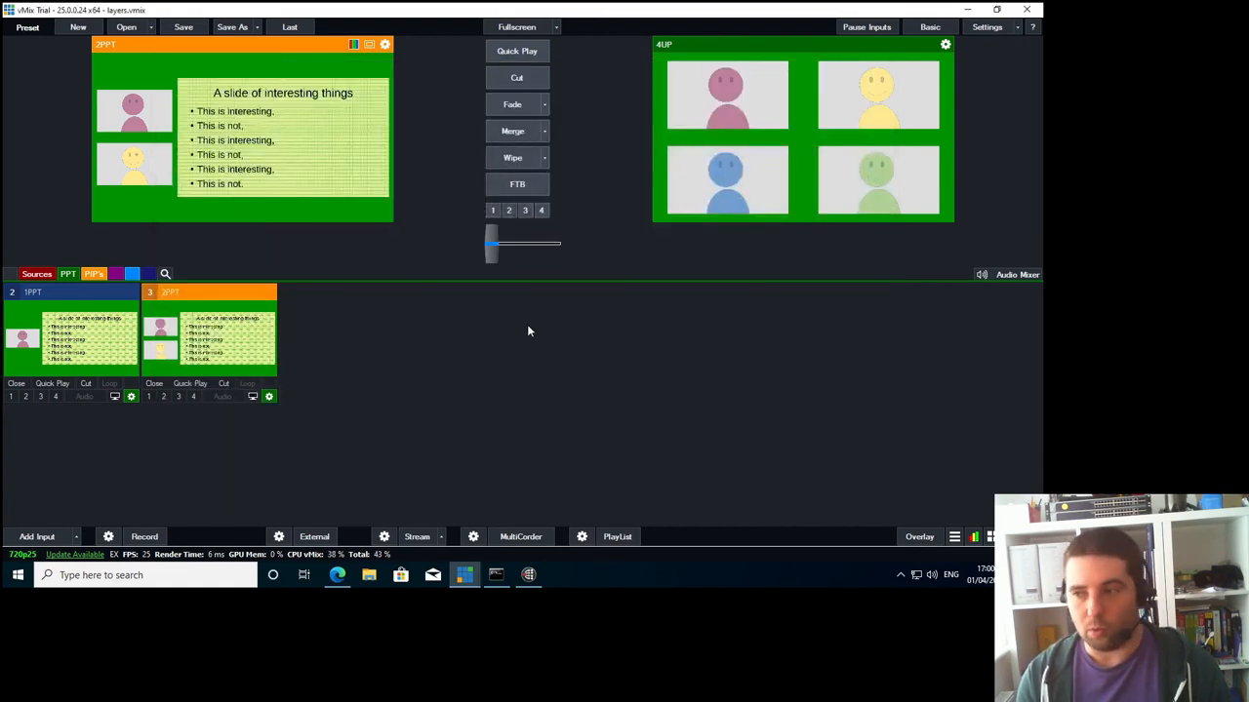
pyautogui.moveTo(663, 341)
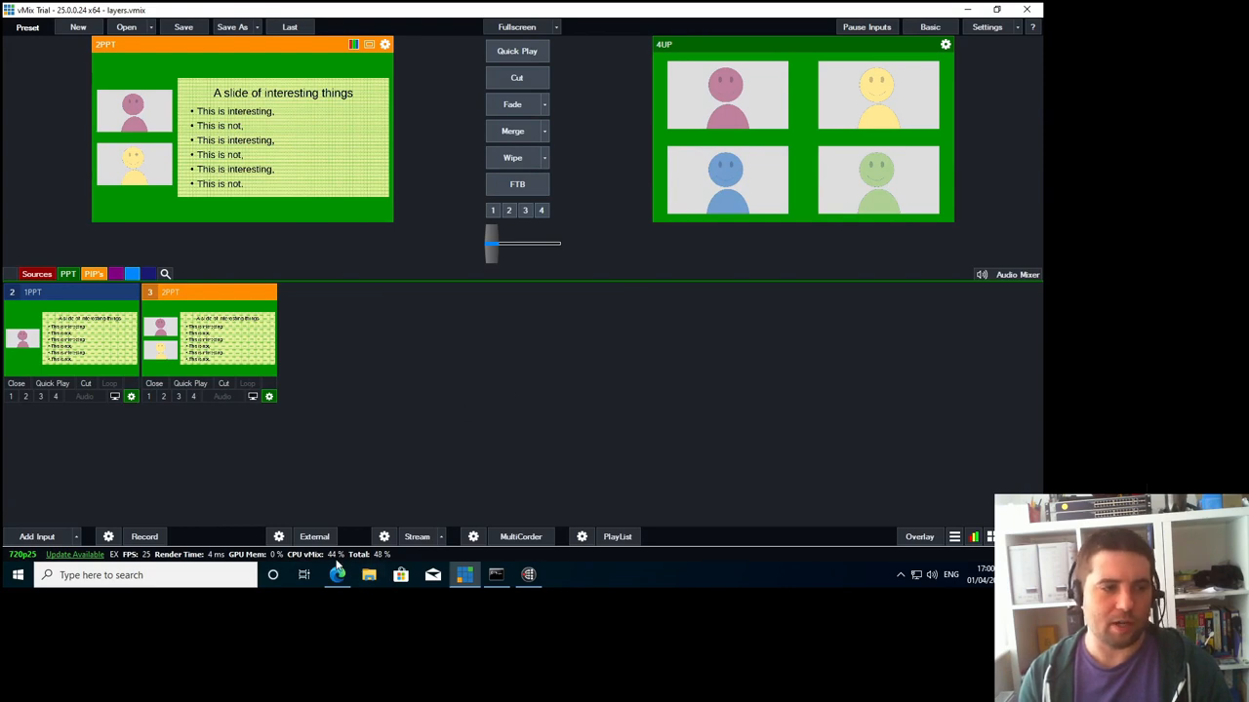
pyautogui.moveTo(336, 574)
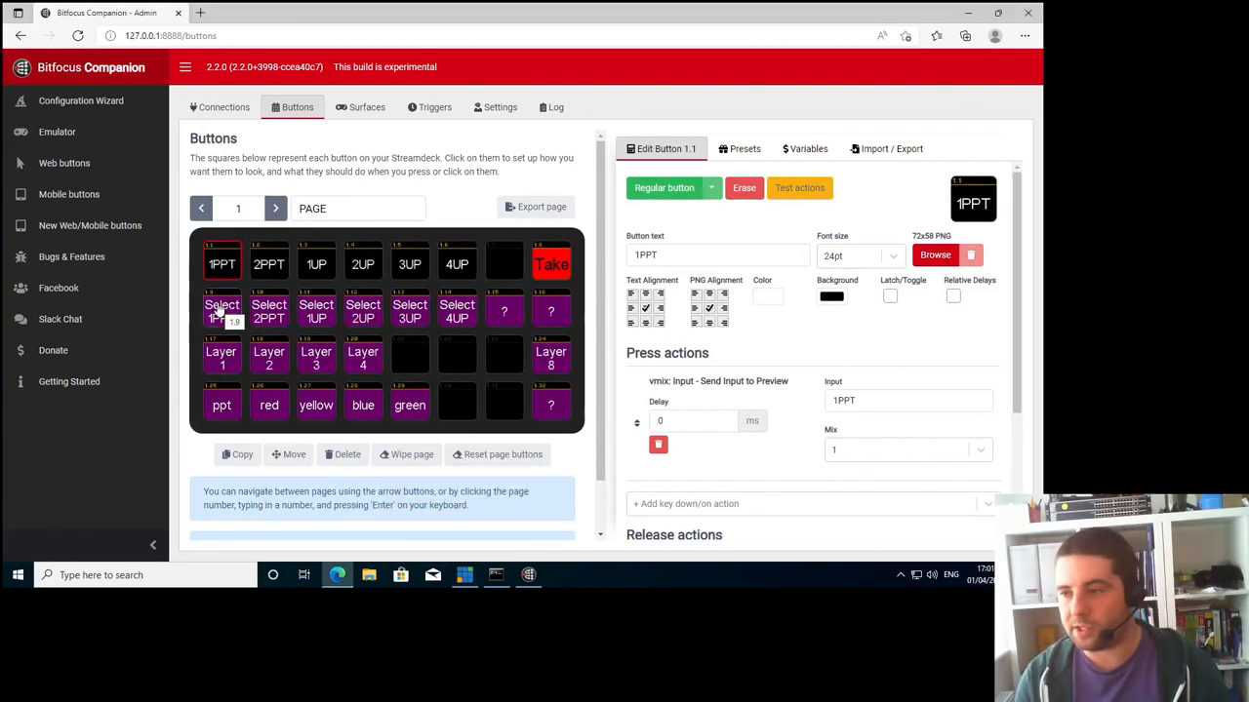
pyautogui.moveTo(269, 263)
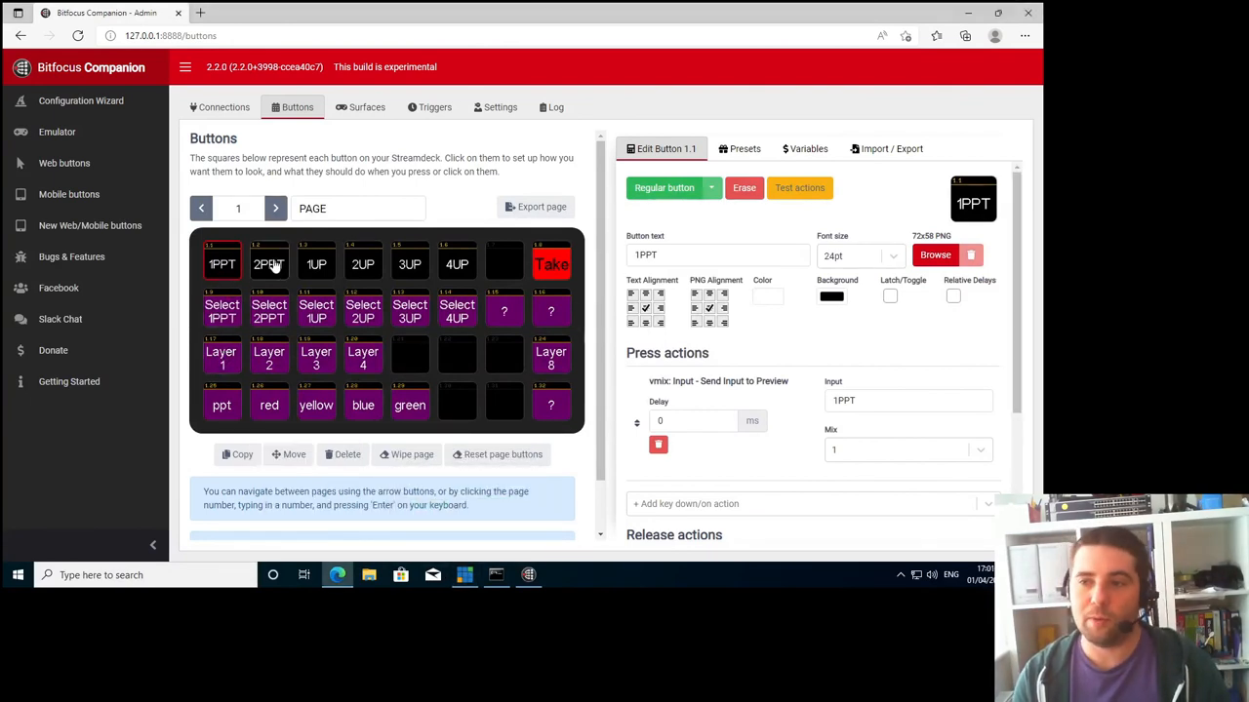
pyautogui.moveTo(517, 269)
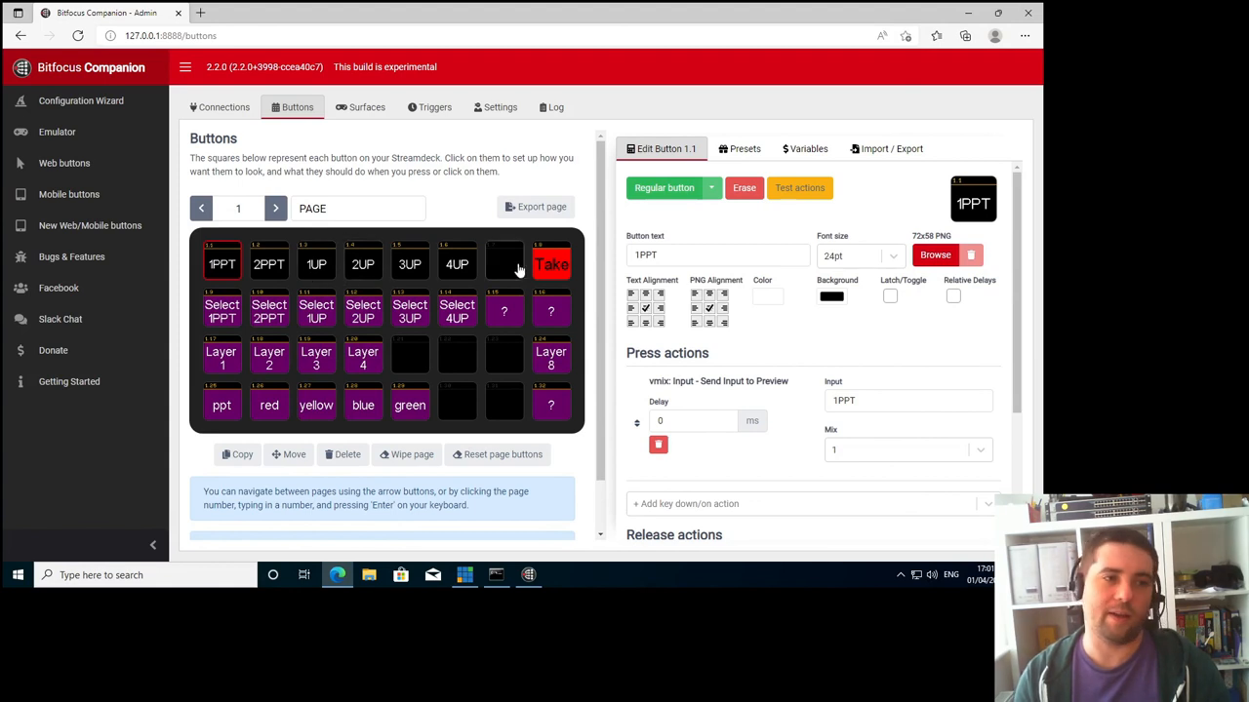
# Inspect the Take and 4UP buttons' press actions in the Companion grid
pyautogui.click(550, 264)
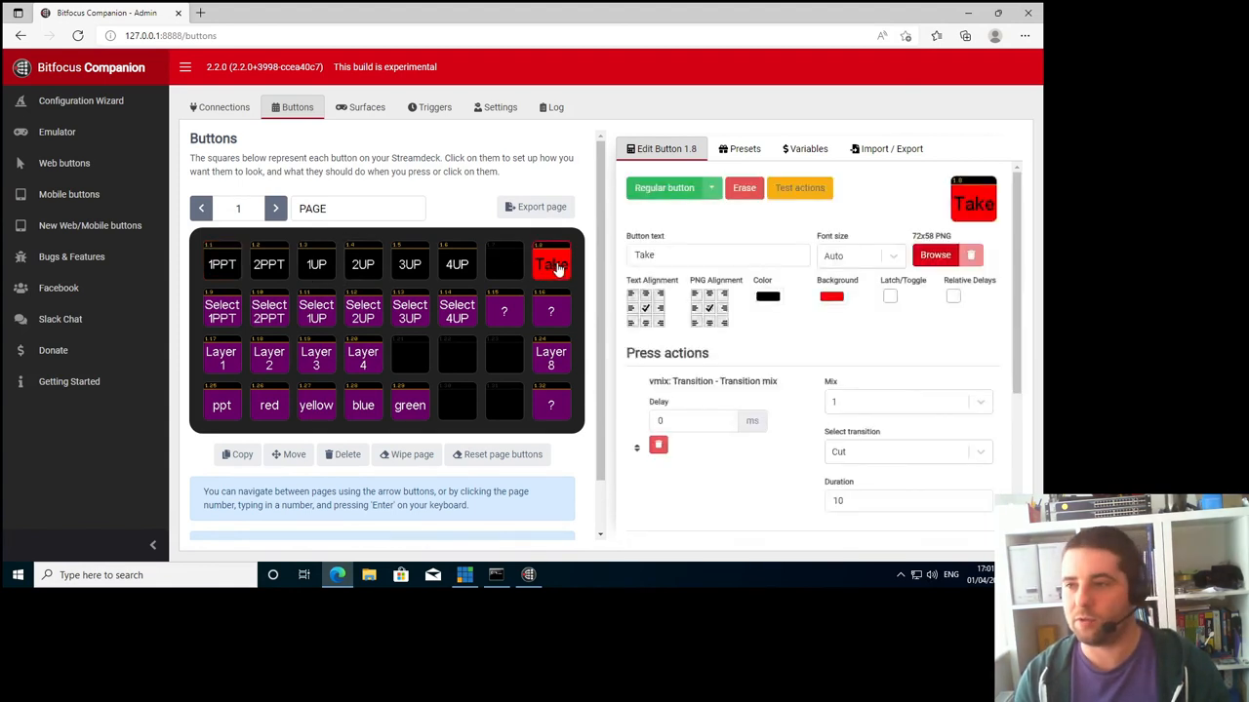
pyautogui.click(457, 263)
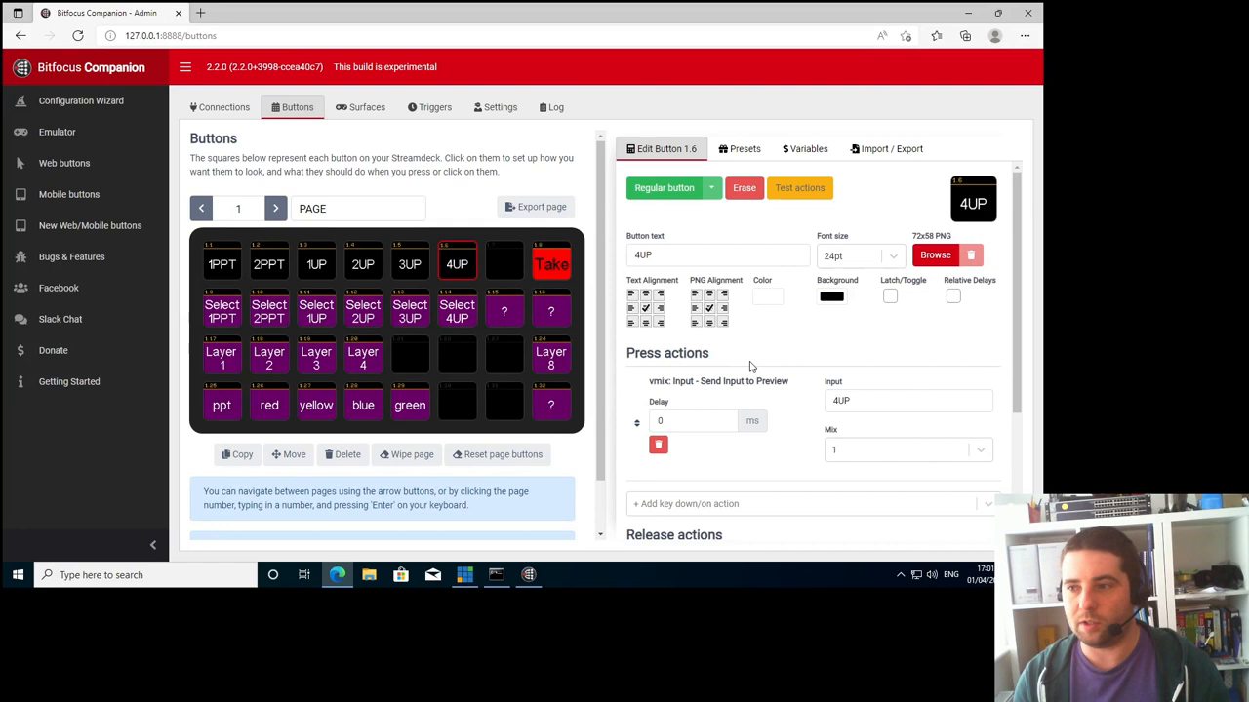
pyautogui.click(550, 263)
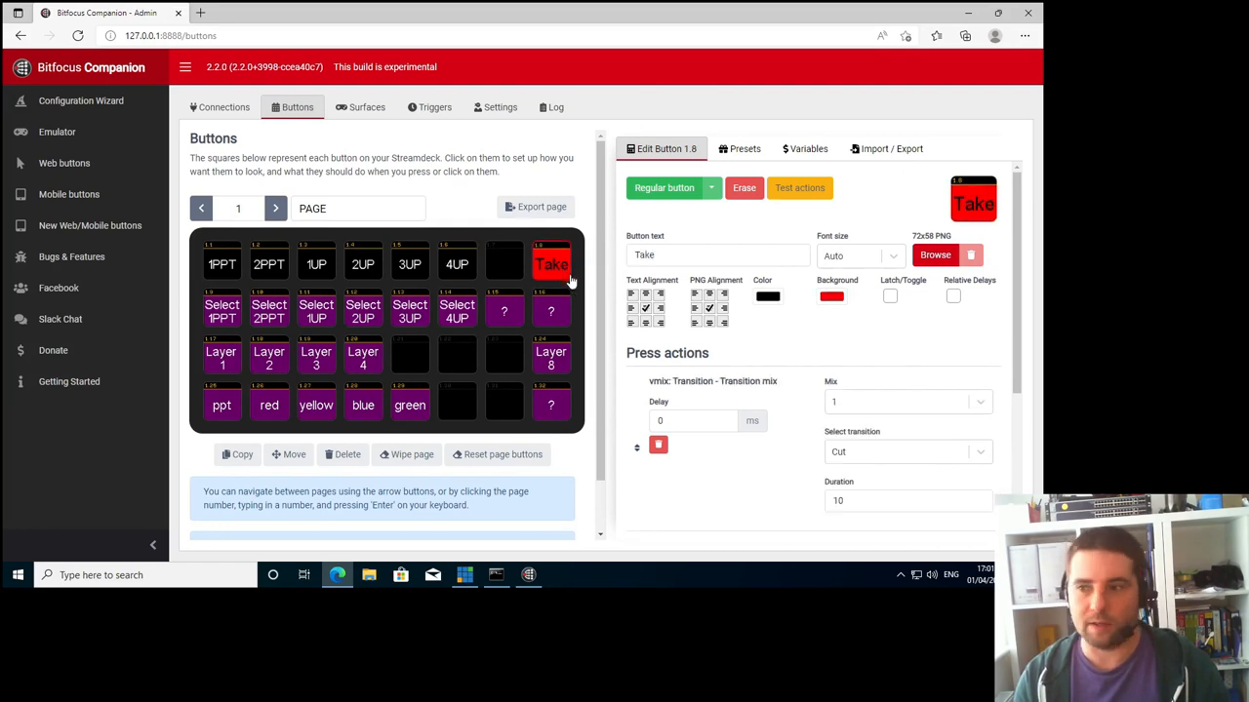
pyautogui.moveTo(535, 312)
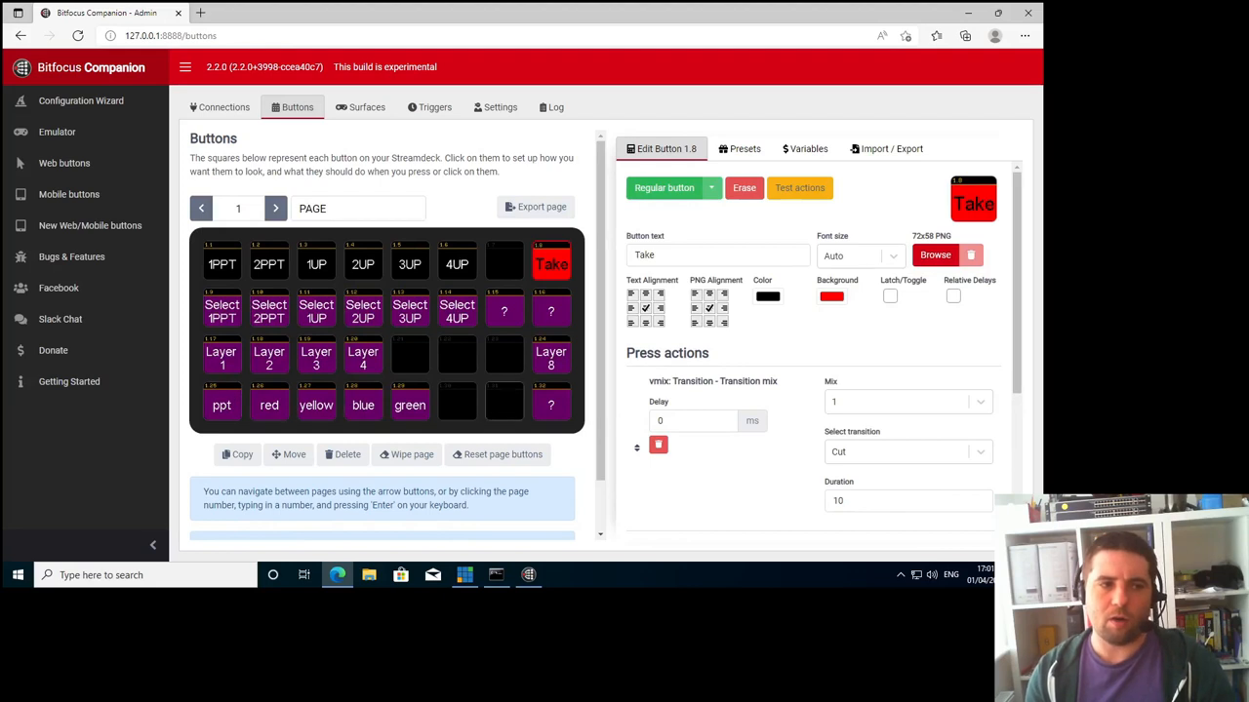
pyautogui.moveTo(18, 12)
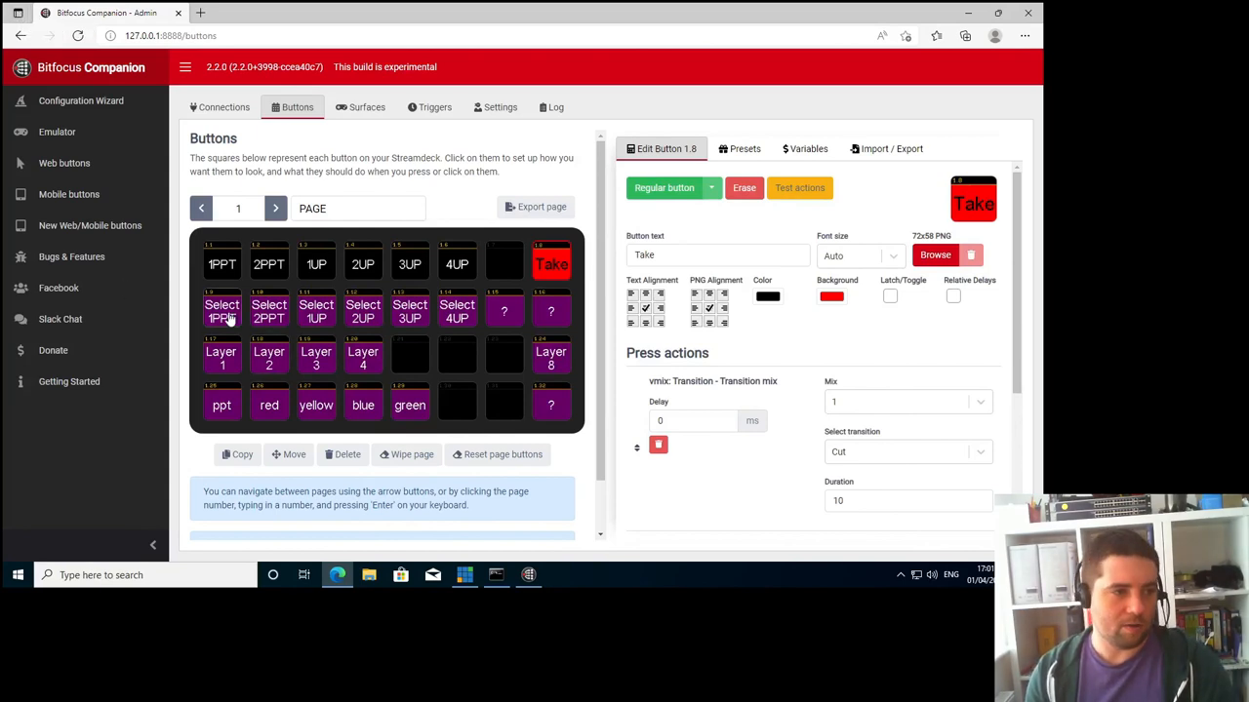
# Inspect the Select 1PPT, Layer 1 and ppt buttons, the last routing slide.png to the layer
pyautogui.click(222, 310)
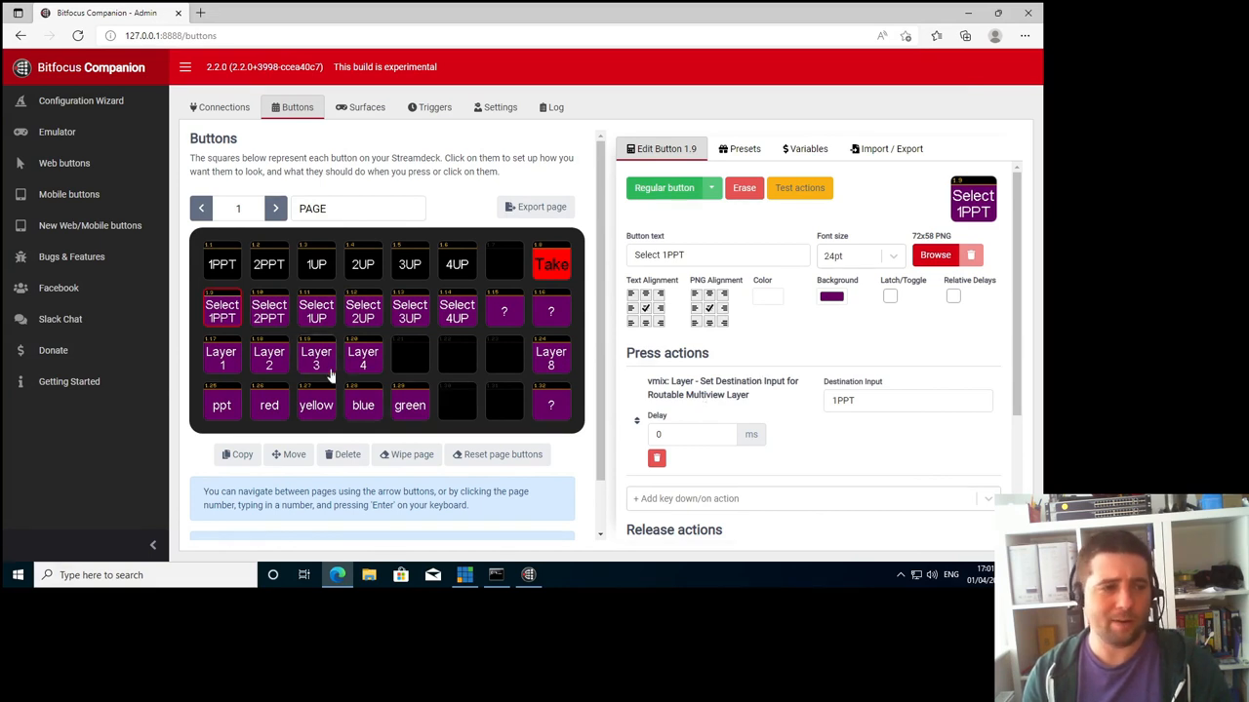
pyautogui.click(223, 359)
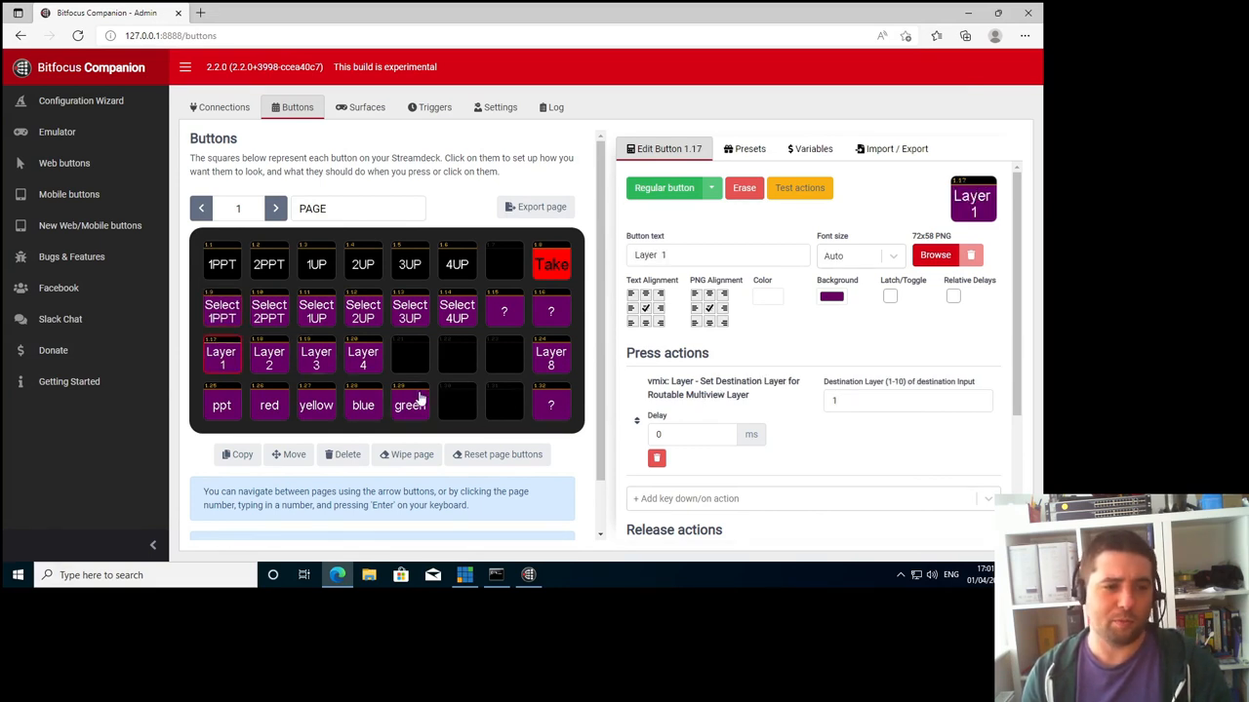
pyautogui.click(222, 404)
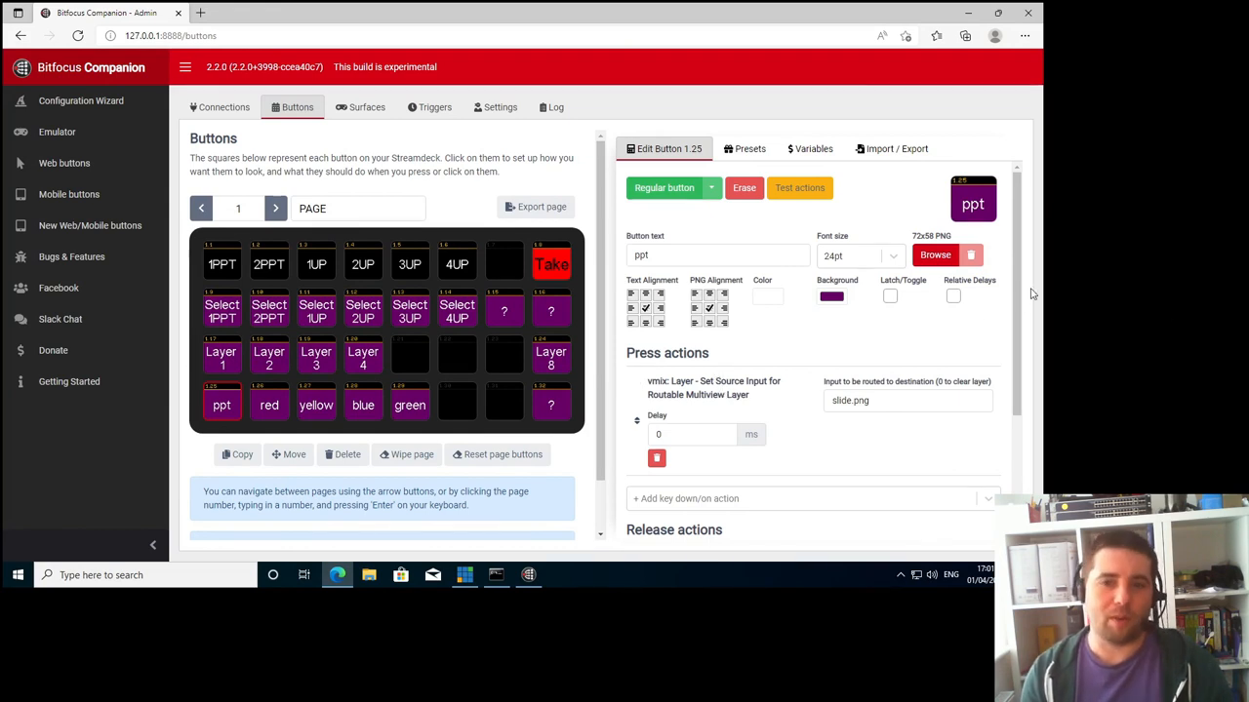
pyautogui.moveTo(862, 329)
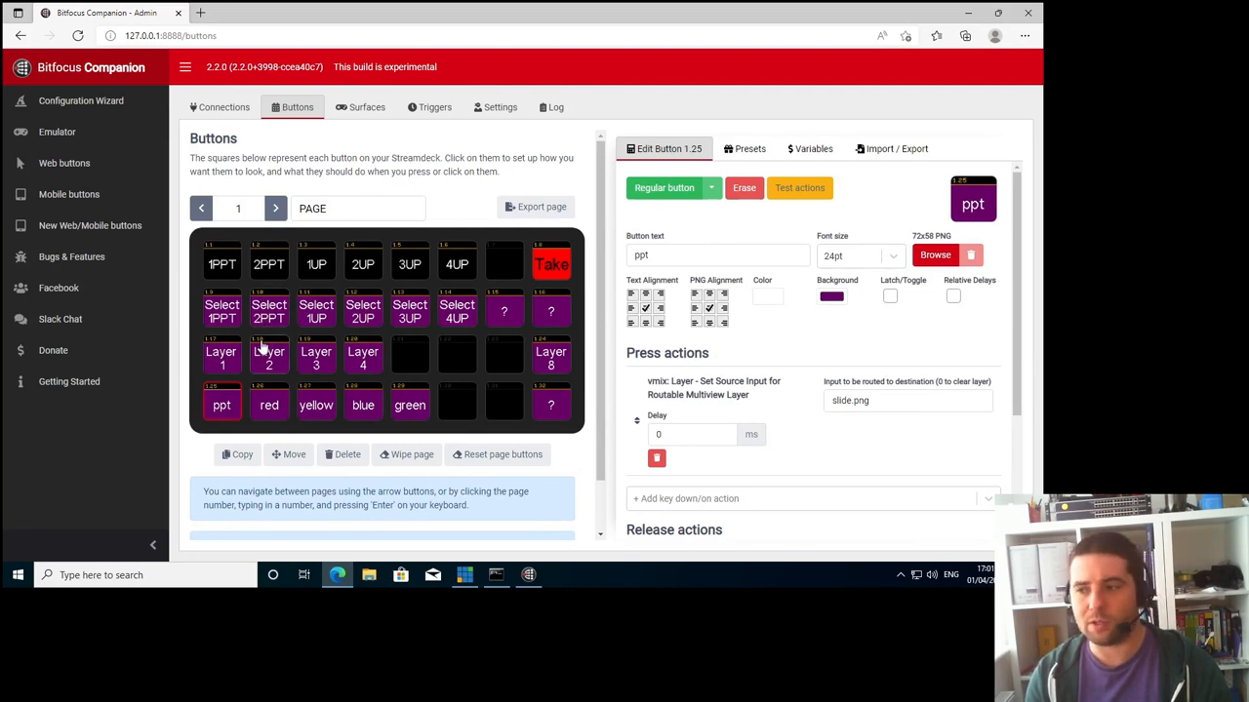
pyautogui.moveTo(259, 422)
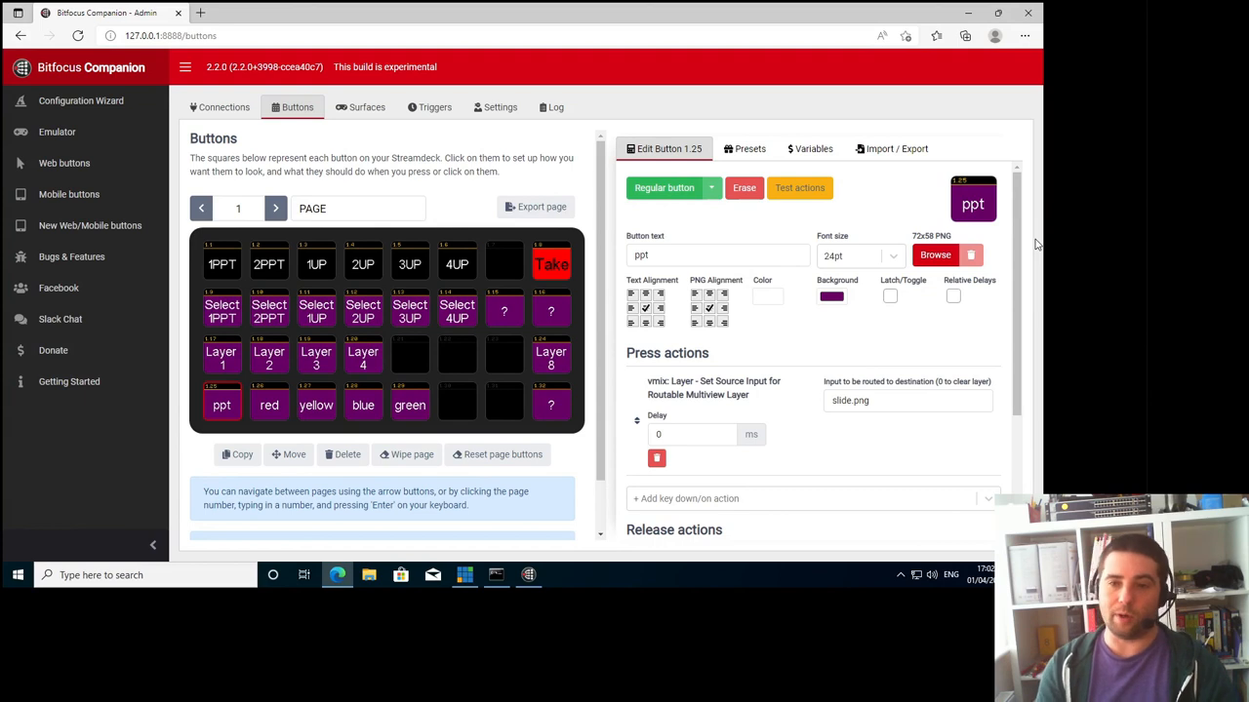
pyautogui.moveTo(459, 519)
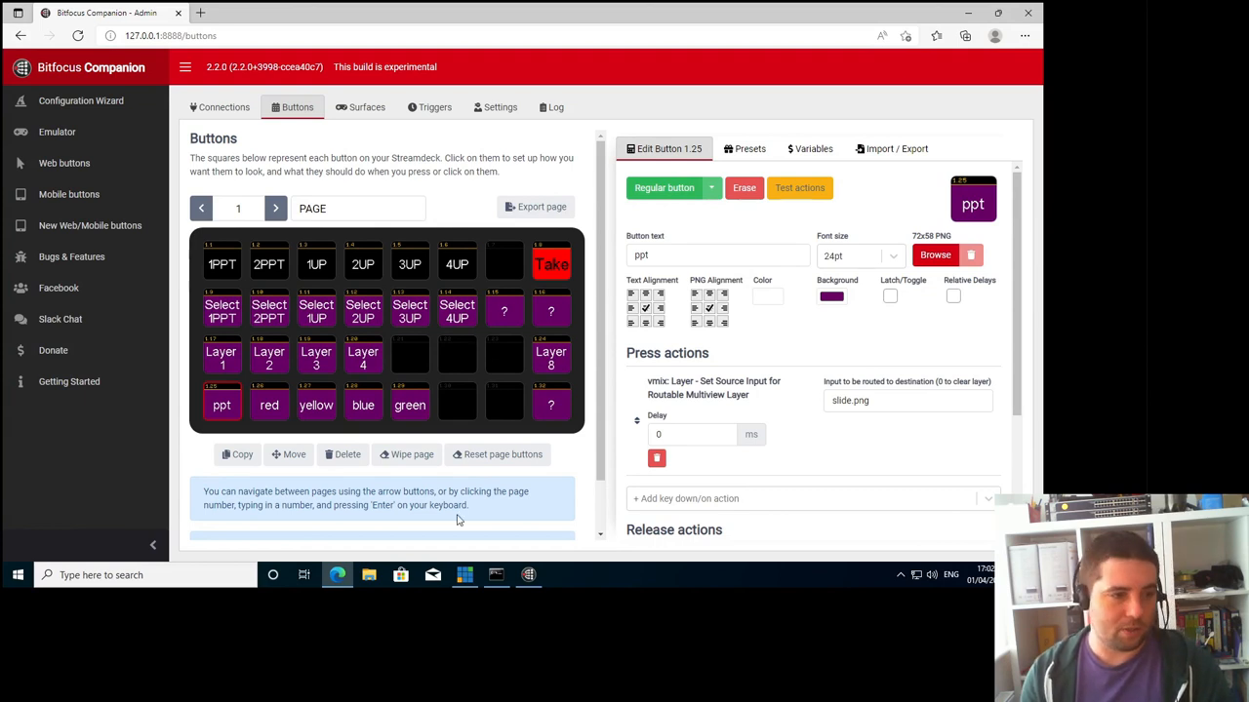
# Switch to vMix and route the faces so the 2PPT slide goes live with 2UP in preview
pyautogui.click(465, 574)
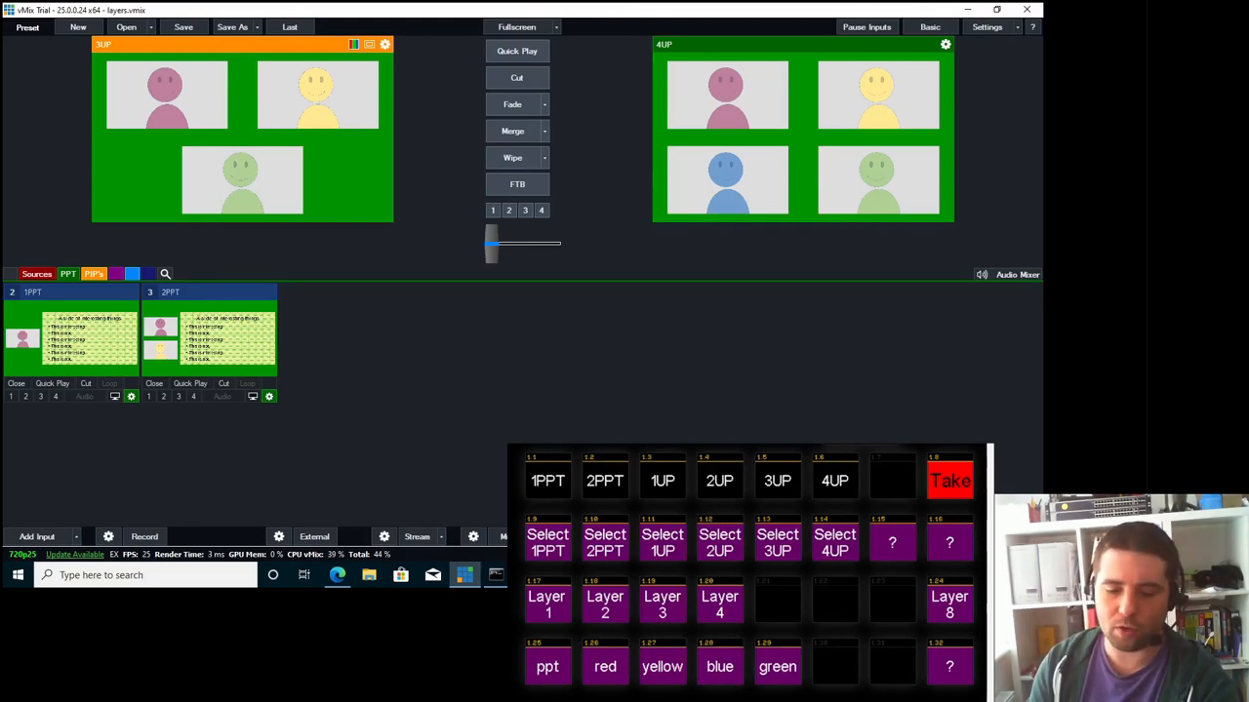
pyautogui.click(777, 542)
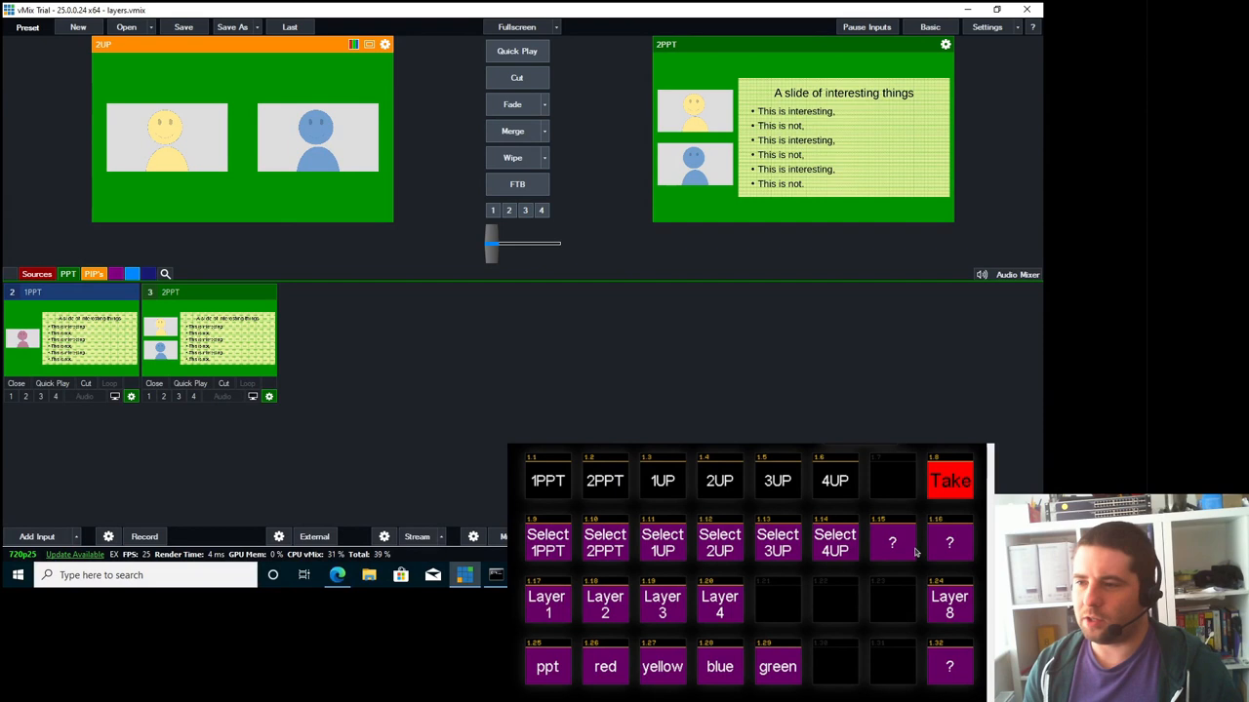
pyautogui.moveTo(948, 671)
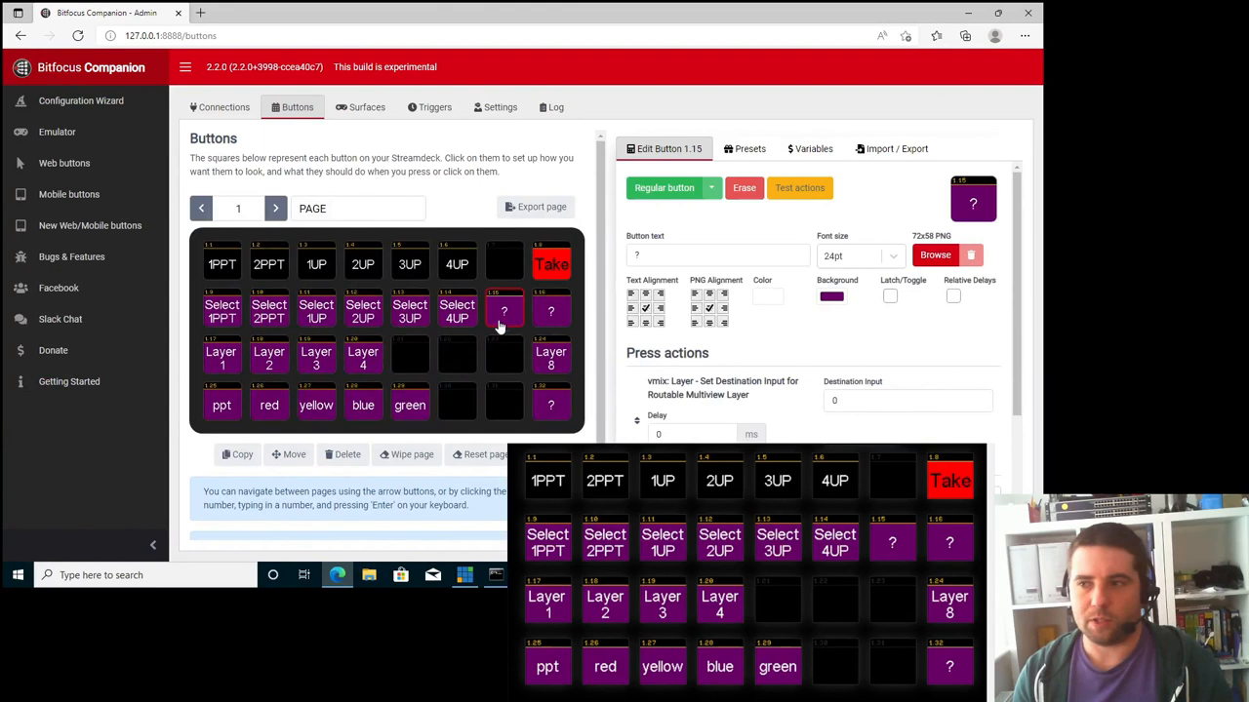
# Review both question-mark select buttons, setting the layer's destination input to 0 and -1
pyautogui.scroll(-3)
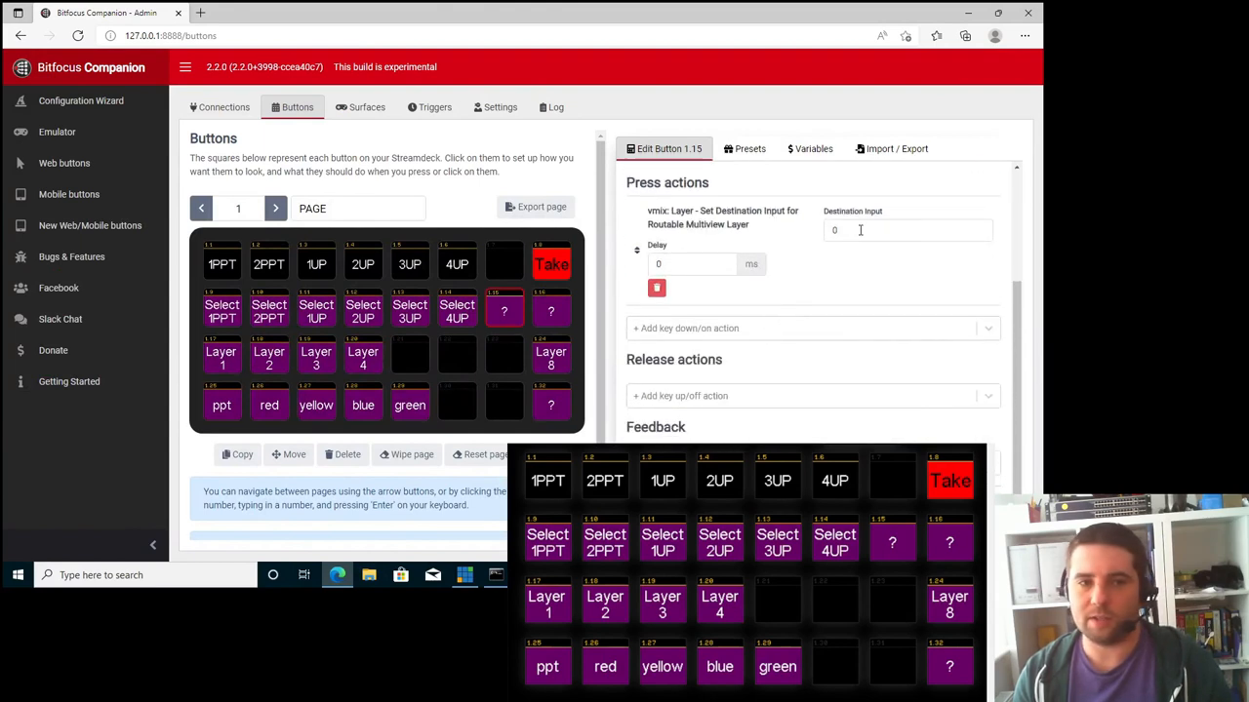
pyautogui.click(550, 311)
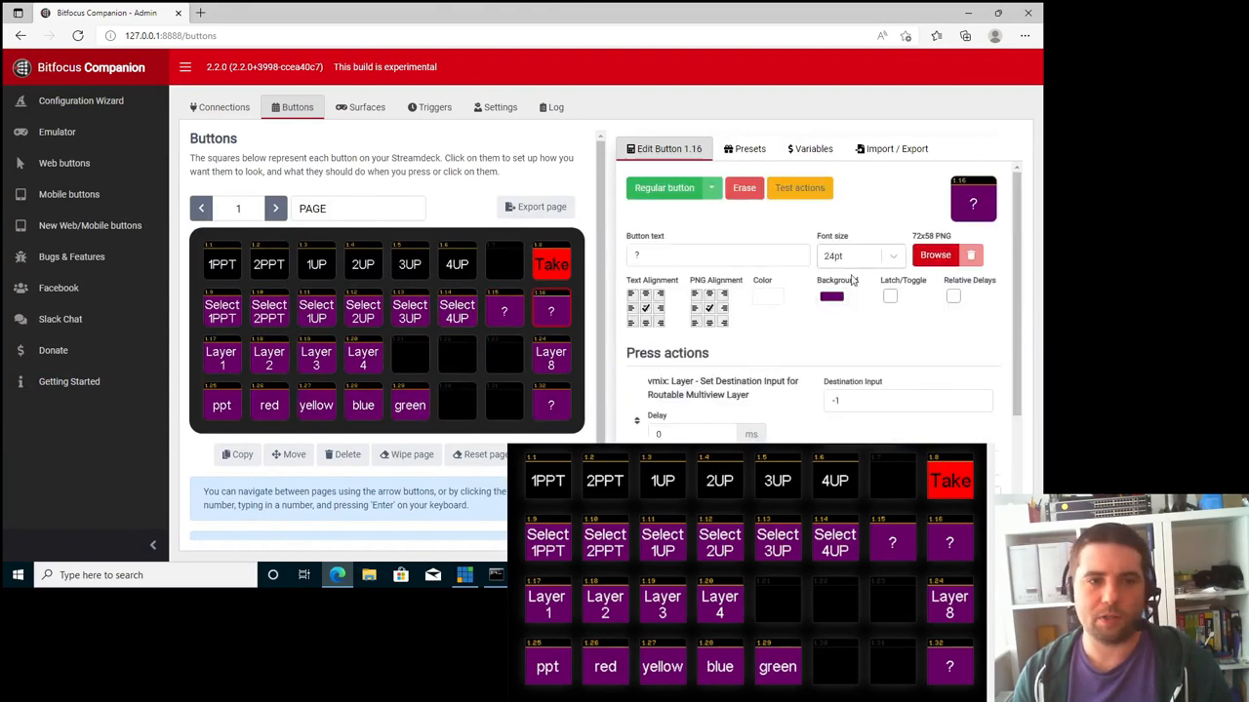
pyautogui.scroll(-3)
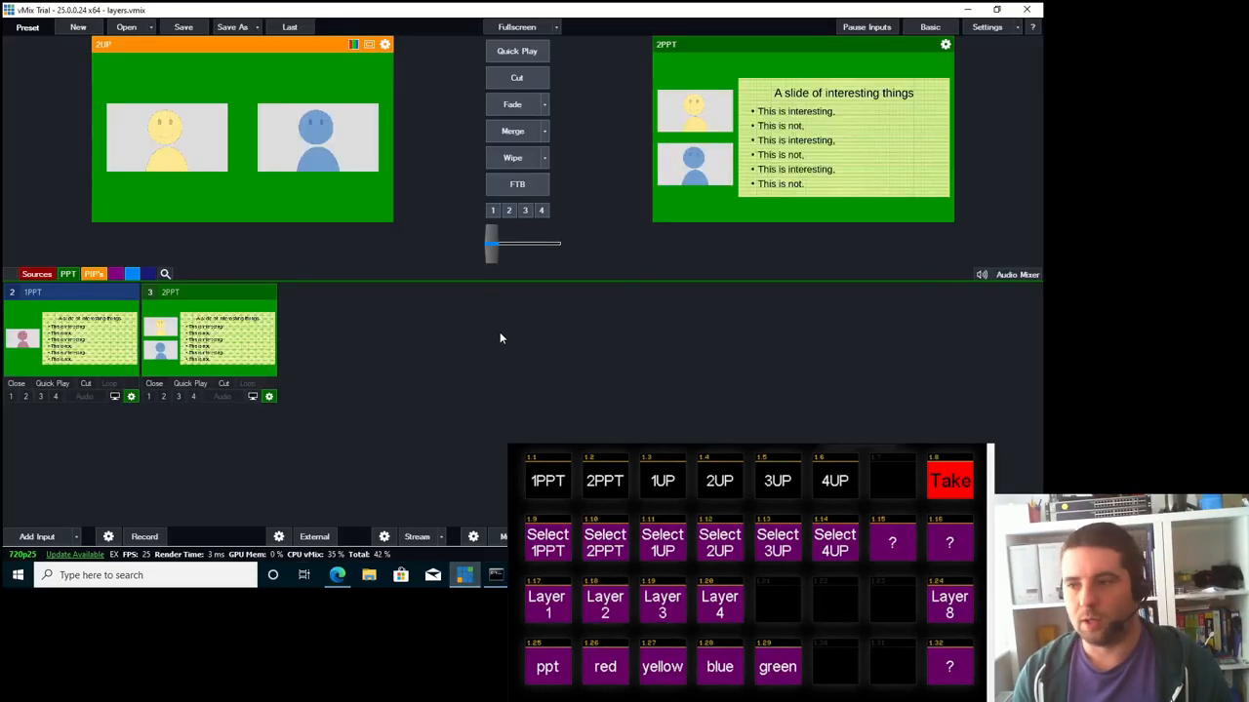
pyautogui.moveTo(341, 226)
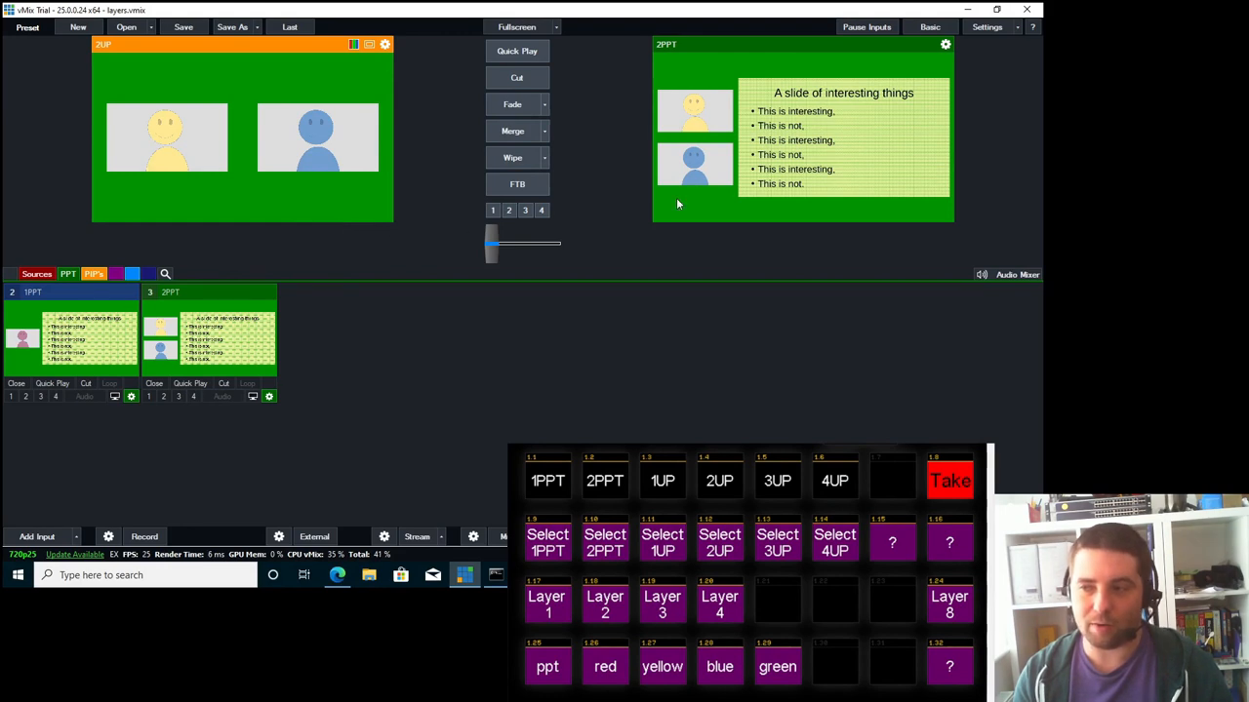
pyautogui.moveTo(614, 289)
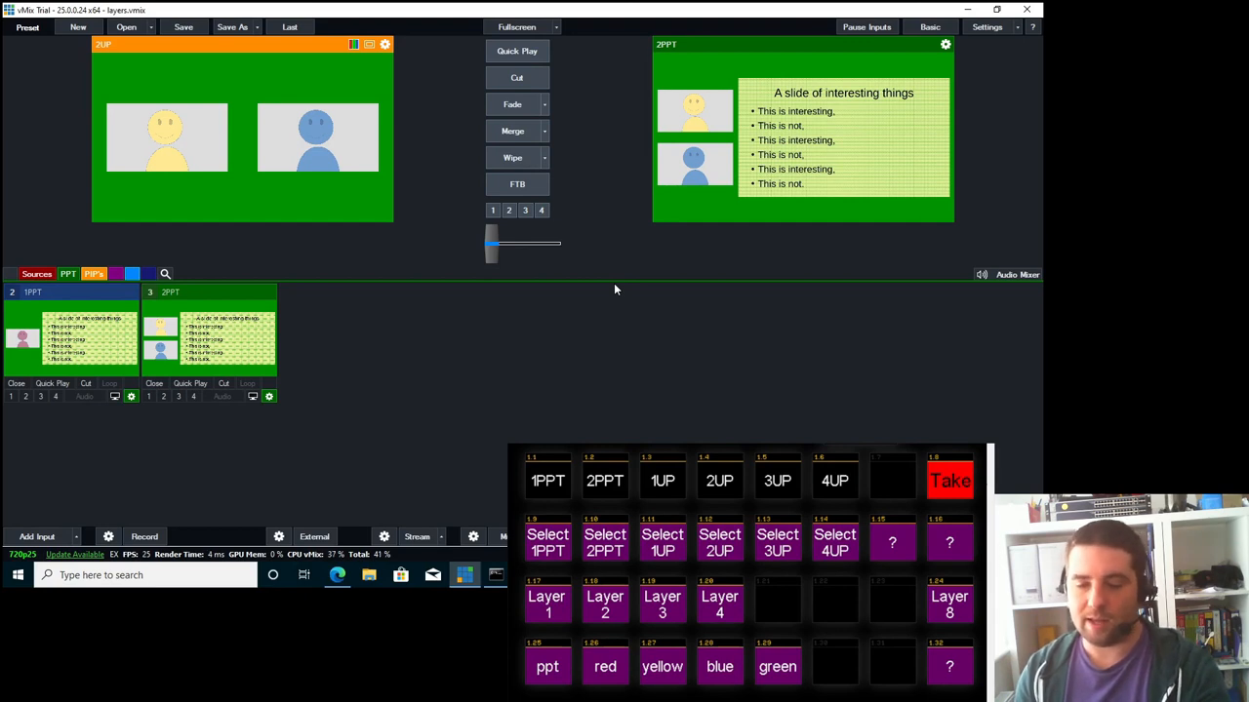
# Check the unchanged vMix output, then open the bottom-right question-mark button in Companion
pyautogui.click(663, 667)
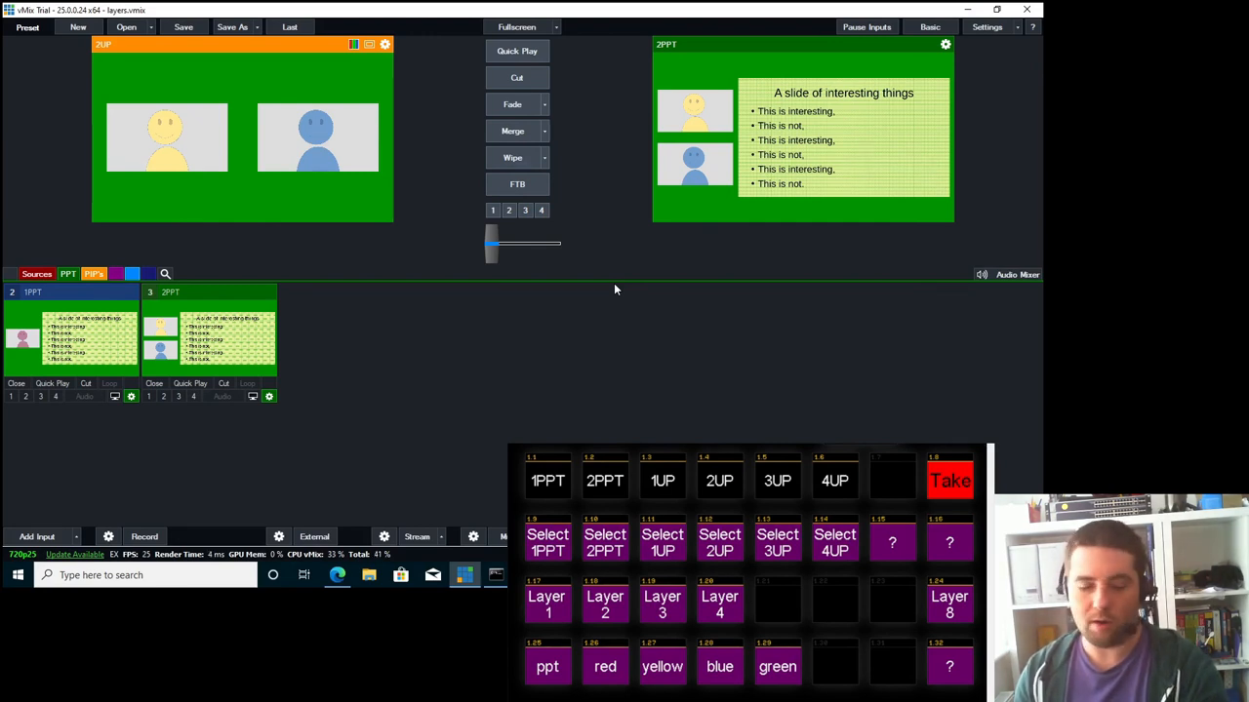
pyautogui.click(661, 667)
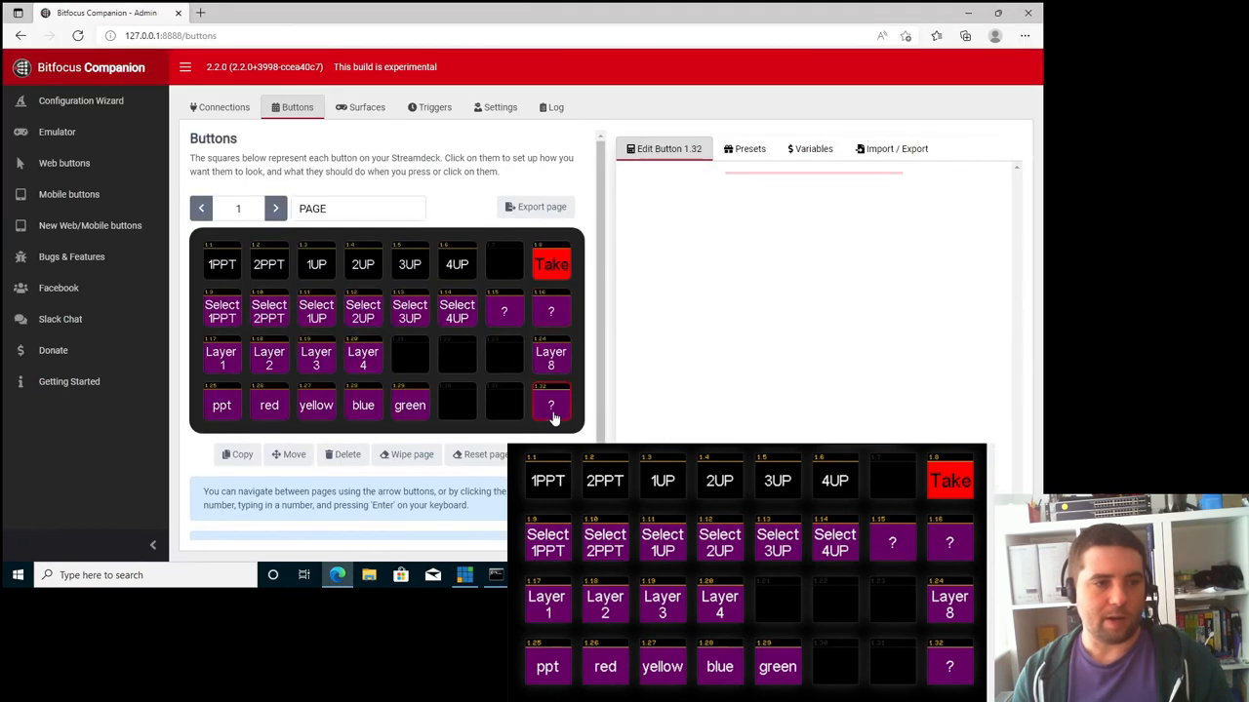
# Show button 1.32's Set Source Input action with the input set to None
pyautogui.click(550, 404)
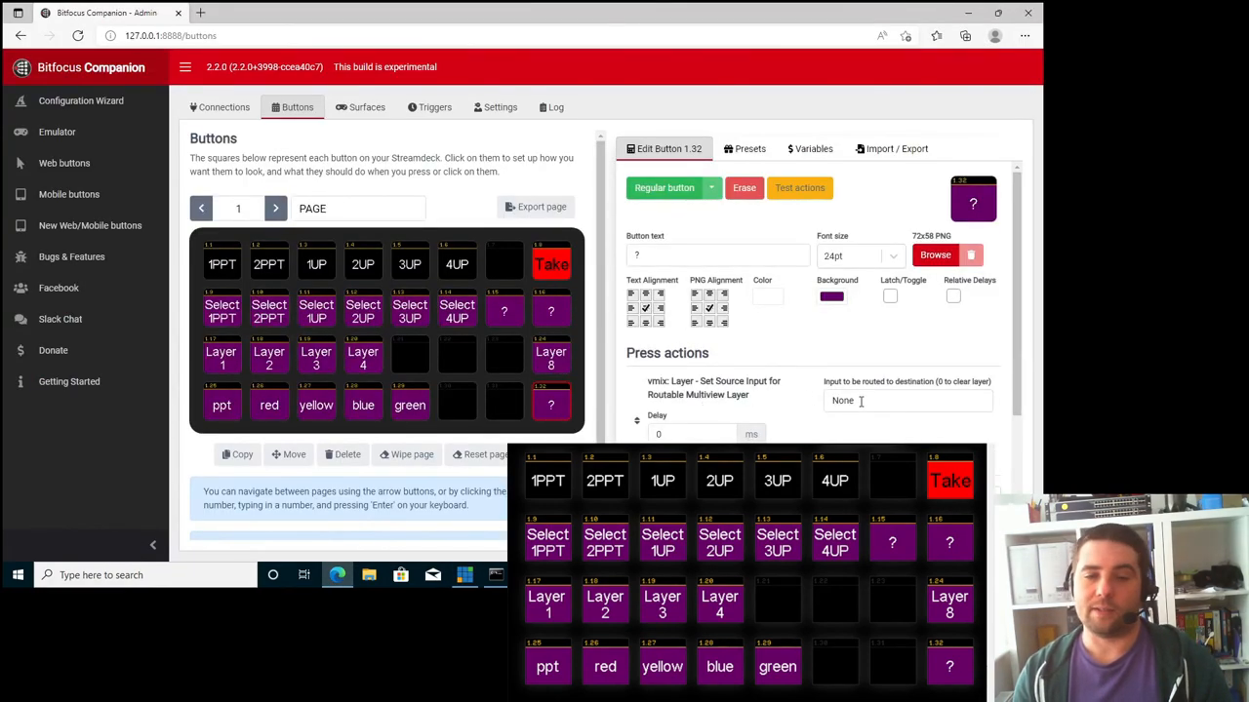
pyautogui.moveTo(796, 398)
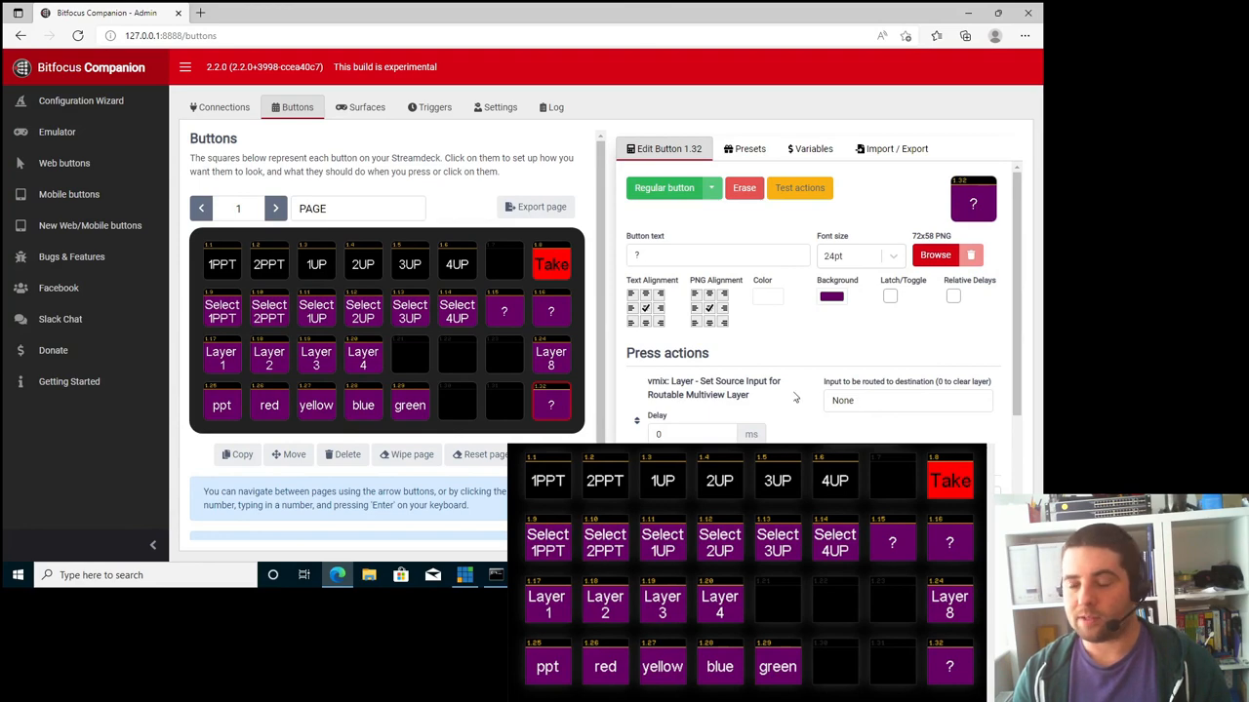
pyautogui.moveTo(383, 380)
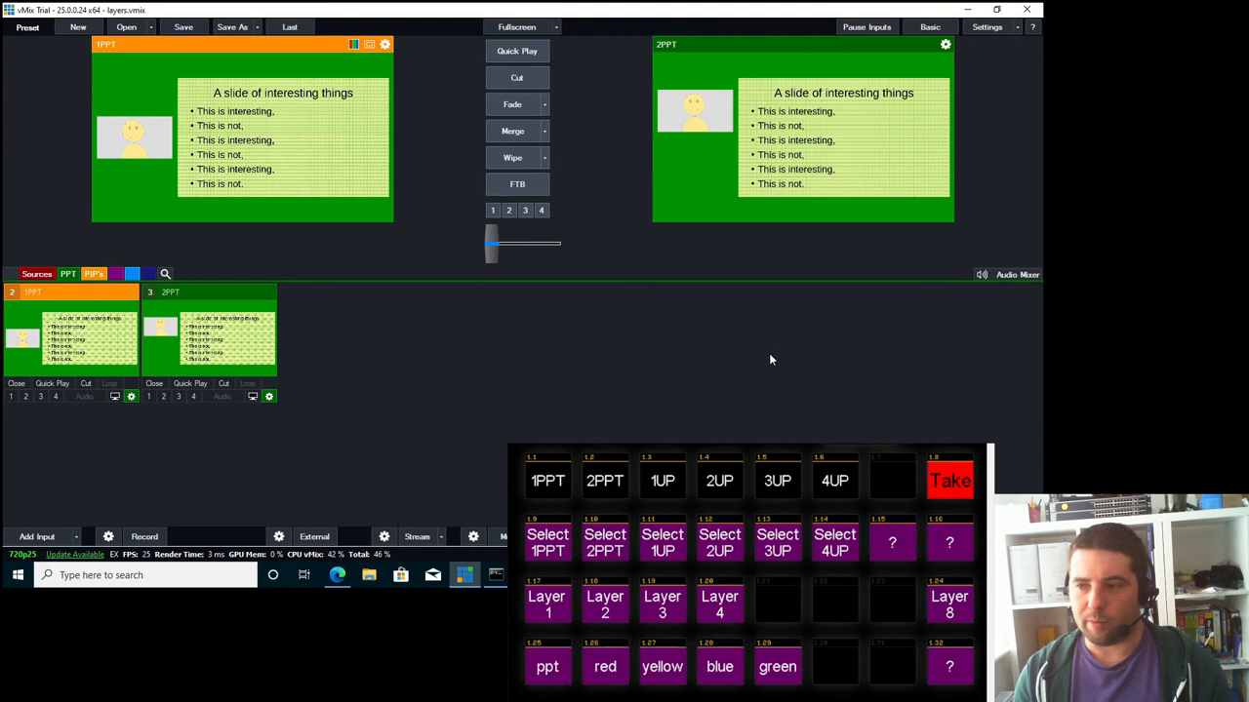
pyautogui.moveTo(452, 339)
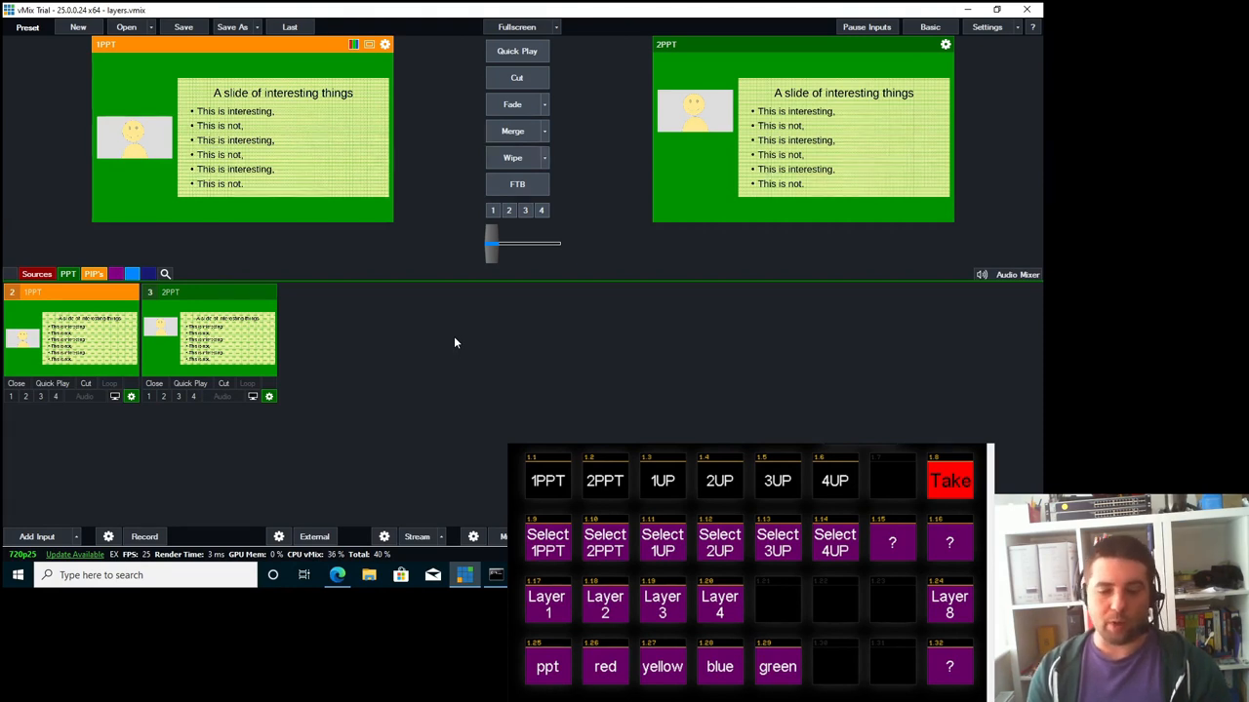
# Load the four-face 4UP layout into vMix preview via the Companion button
pyautogui.click(835, 480)
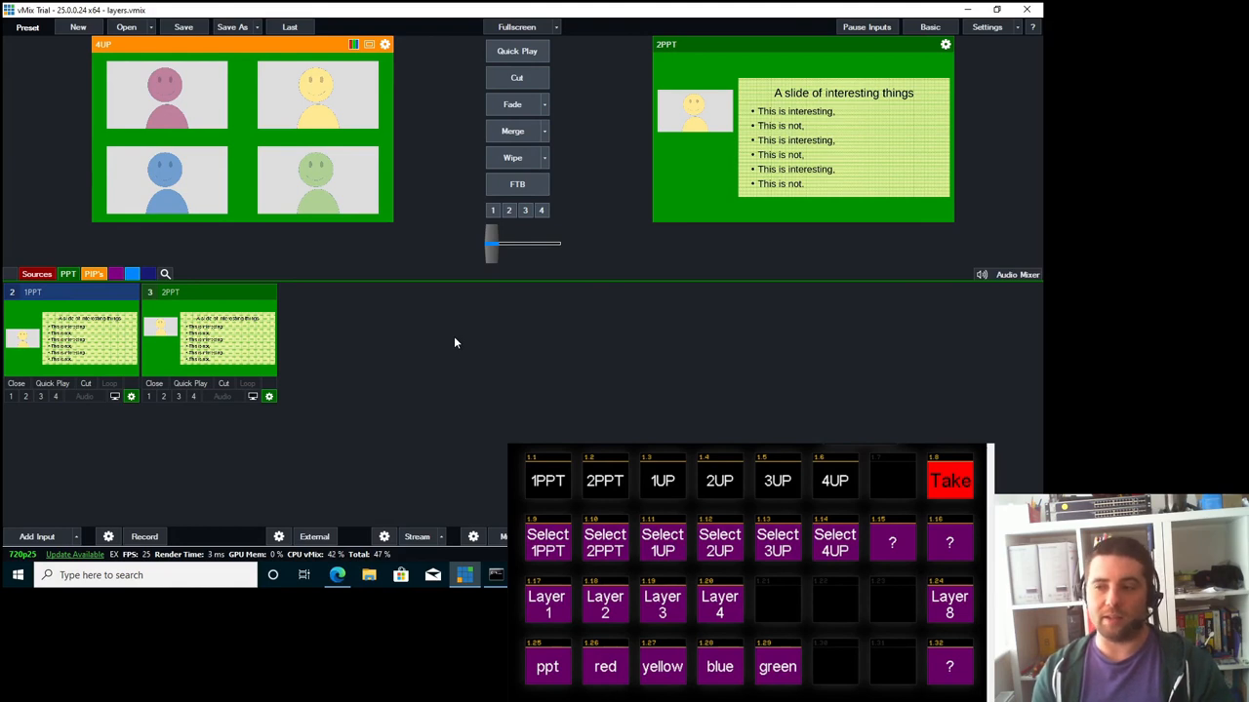
pyautogui.moveTo(449, 335)
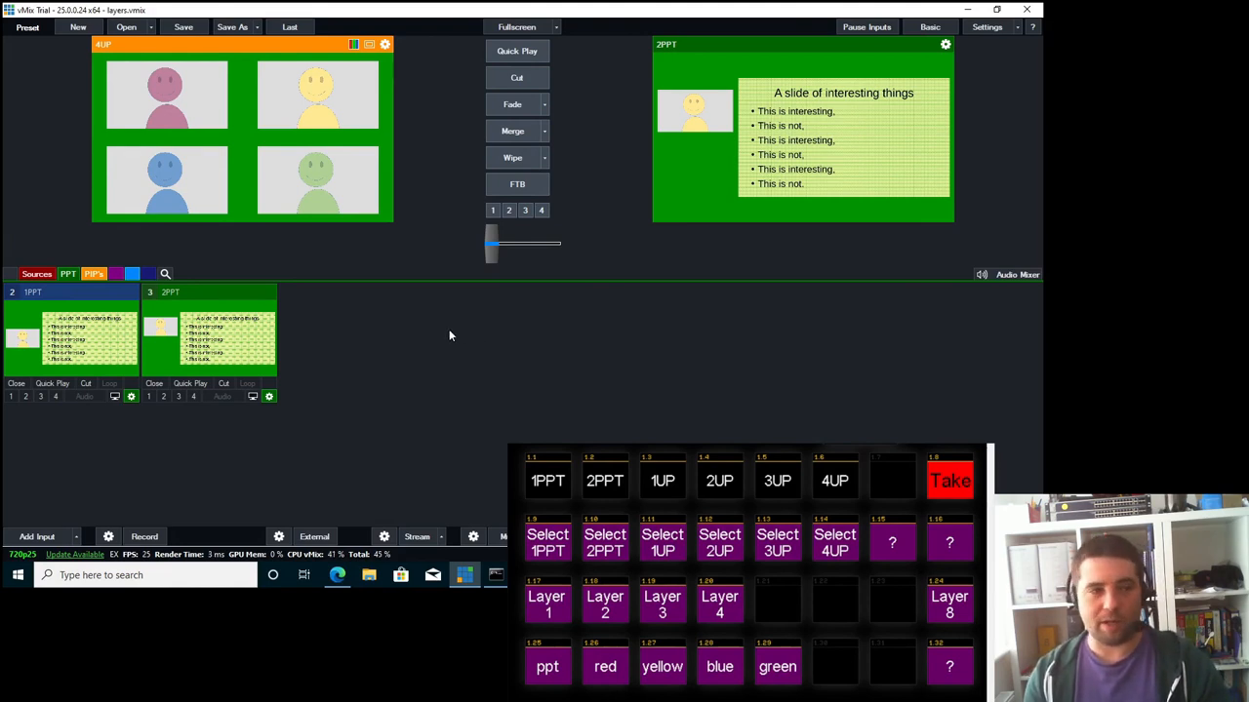
pyautogui.moveTo(457, 335)
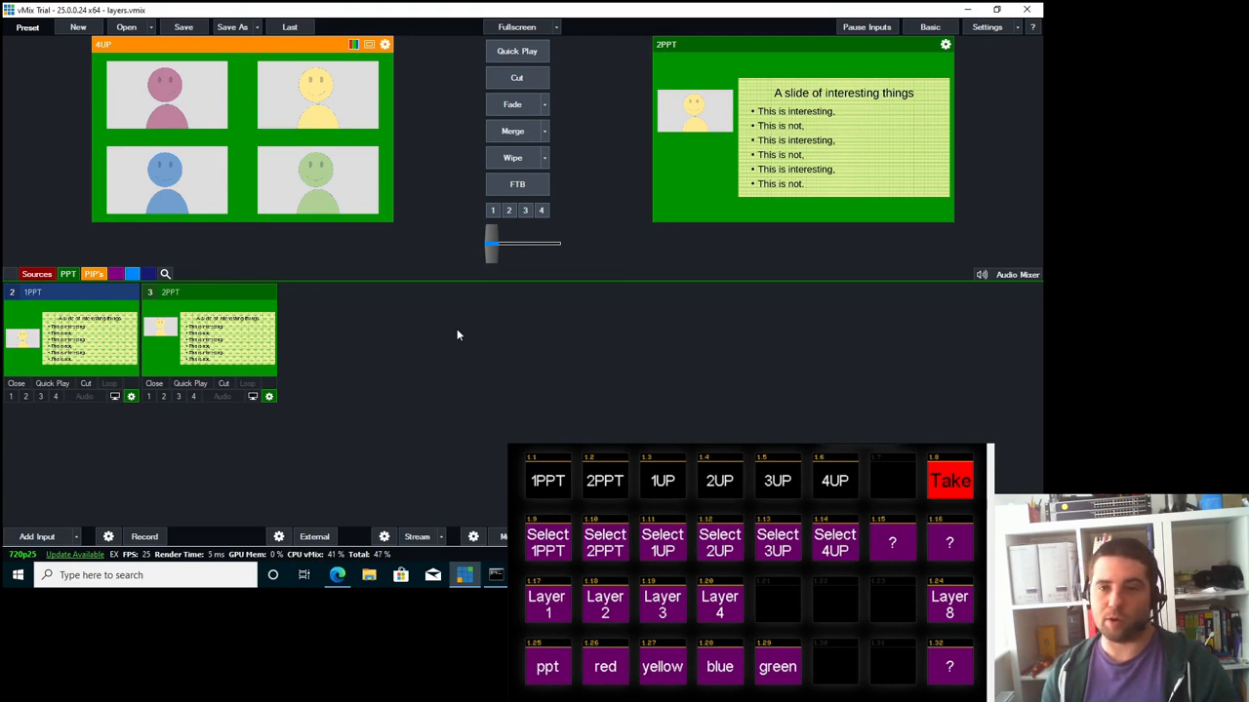
pyautogui.moveTo(464, 328)
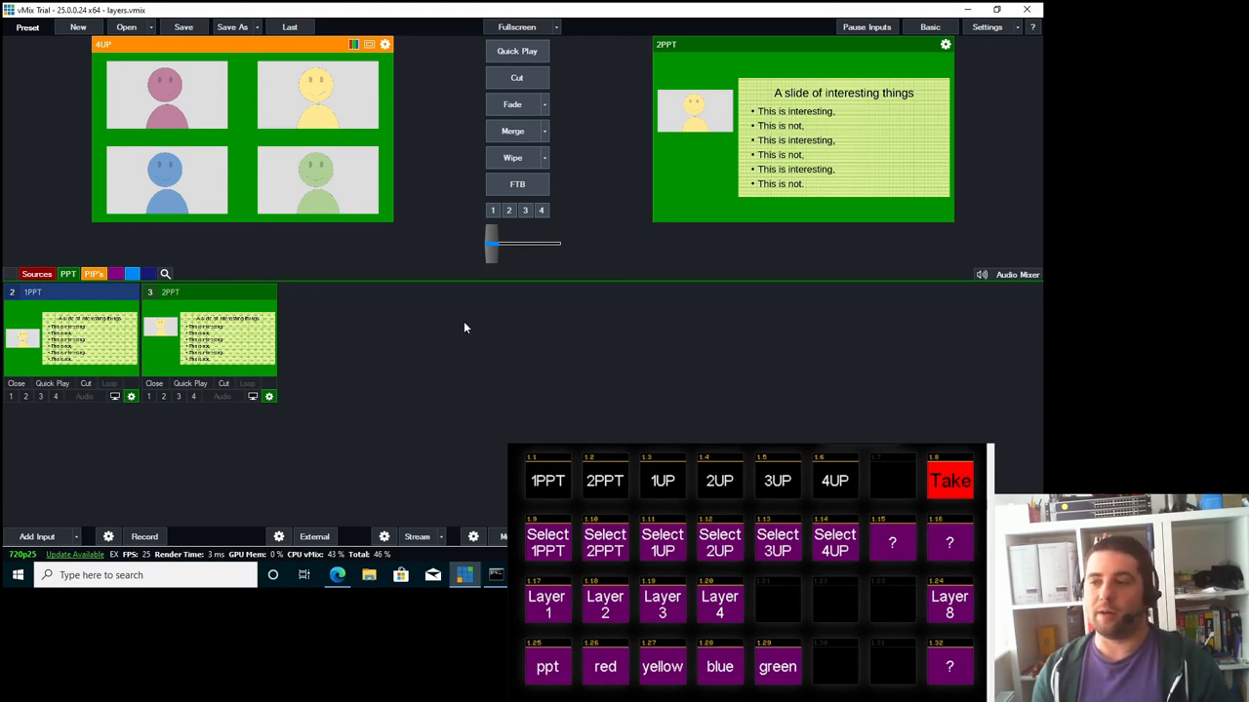